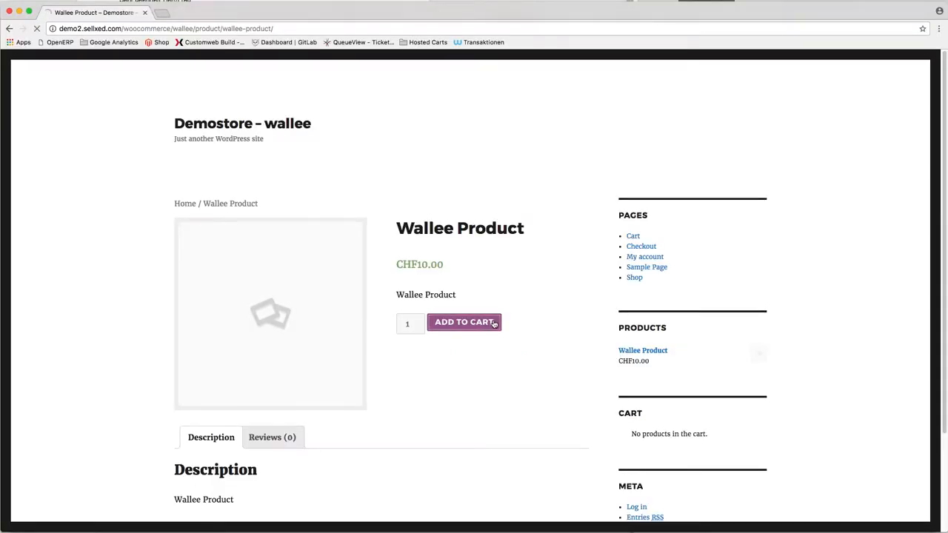
Add the Wallee Product to the cart and proceed through the cart to checkout
left_click(463, 321)
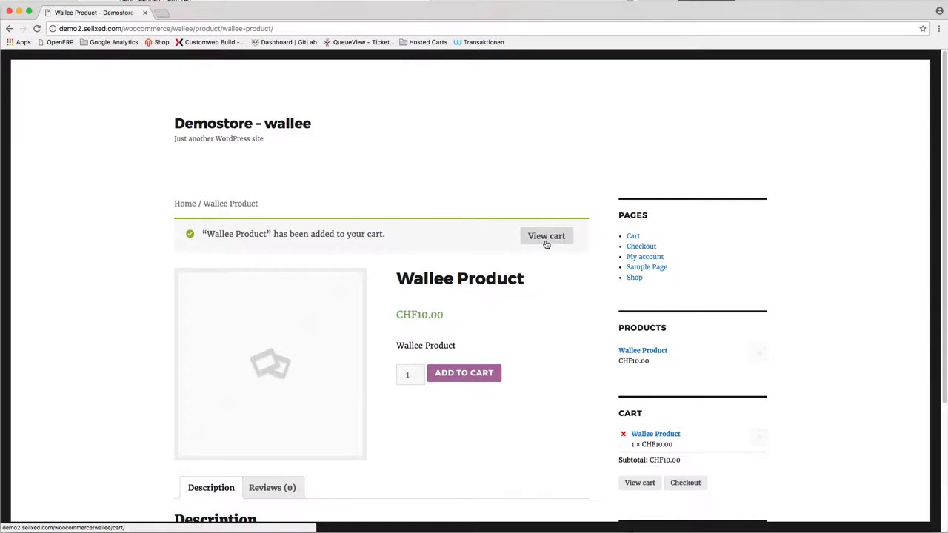
left_click(546, 235)
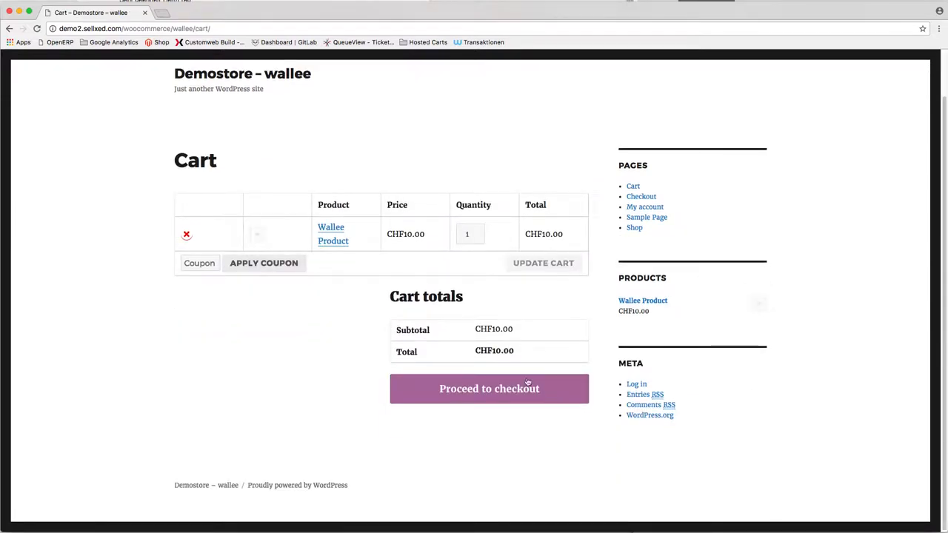
left_click(489, 388)
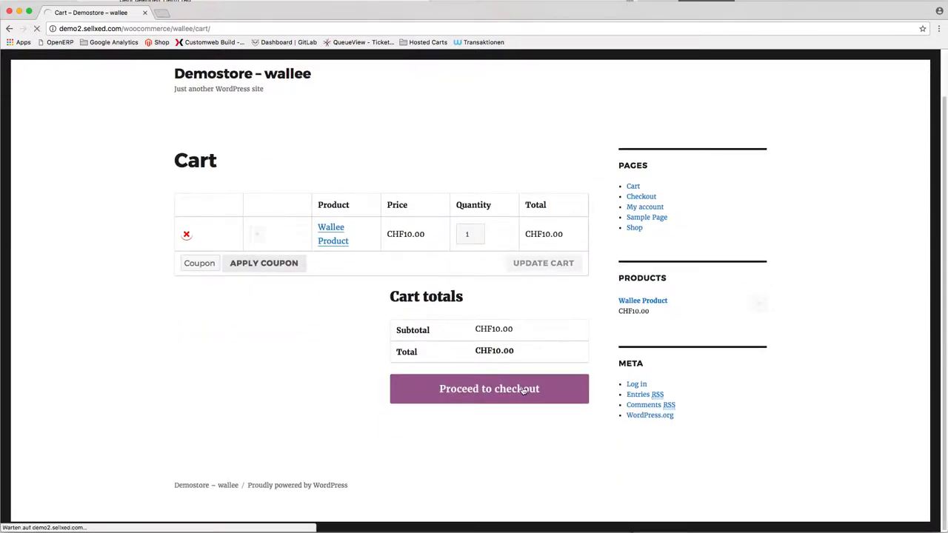
left_click(489, 388)
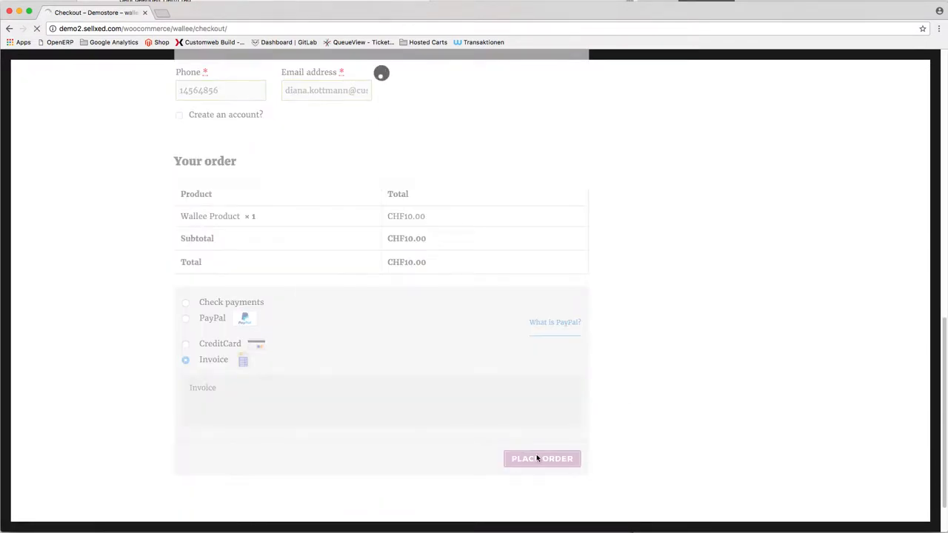
Place the CHF 10.00 order with Invoice as the payment method
left_click(542, 459)
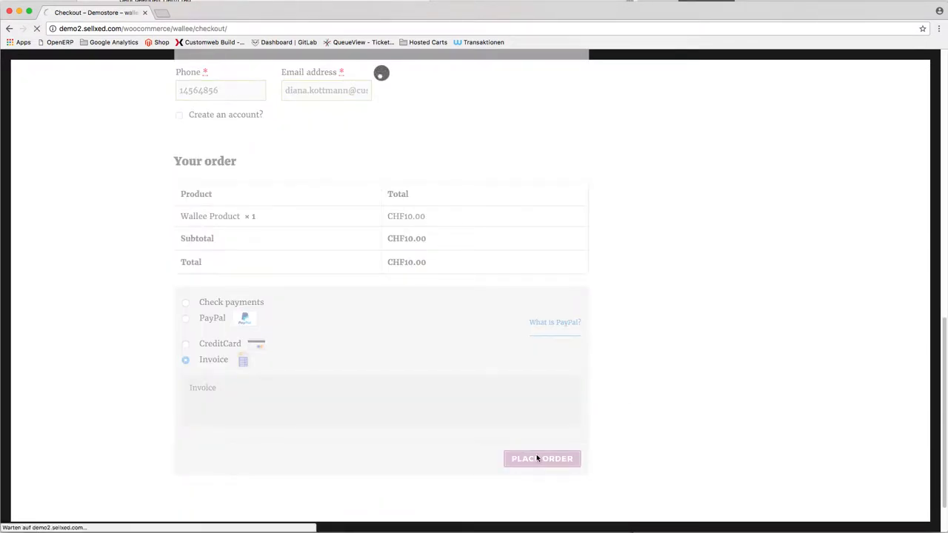
left_click(542, 459)
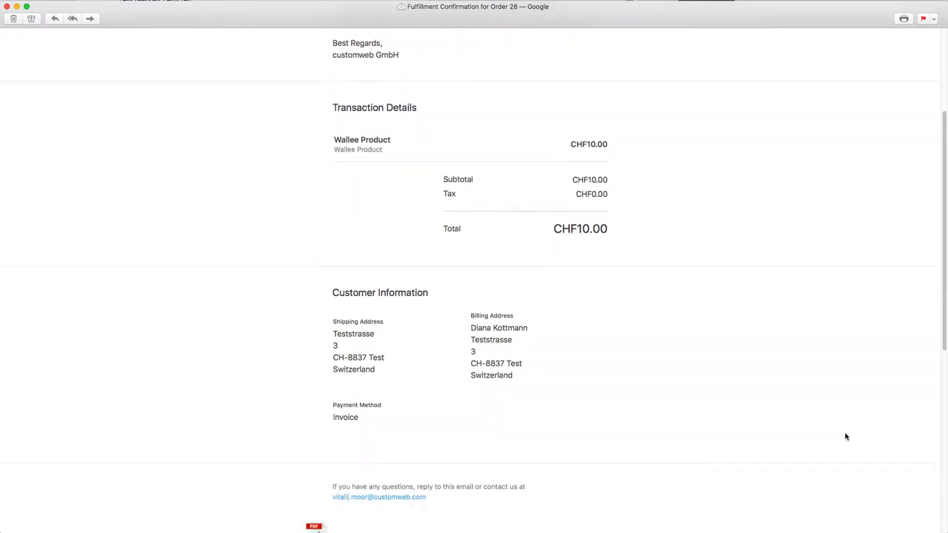
Open the Invoice 28.pdf attachment from the fulfilment confirmation email
scroll("down", 3)
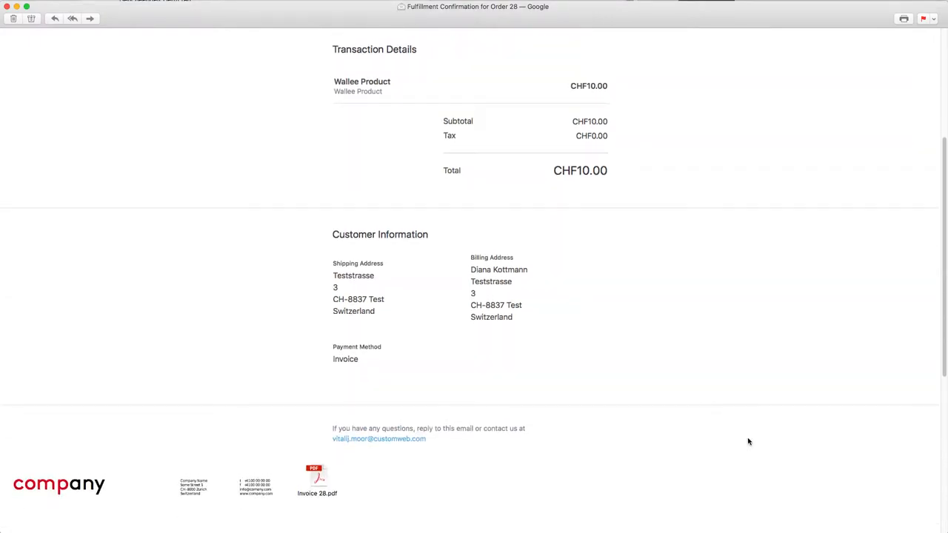
left_click(317, 477)
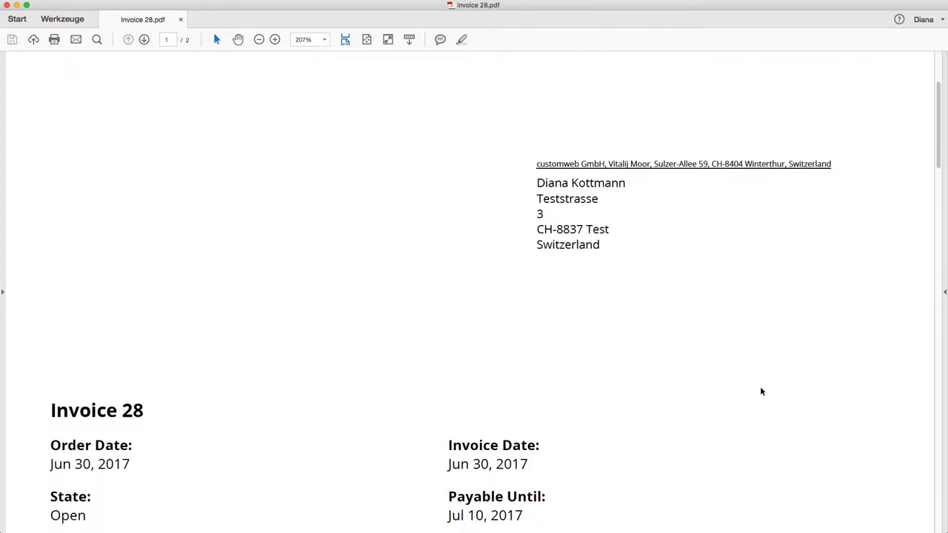
Scroll through Invoice 28 down to the orange payment slip on page 2
scroll("down", 3)
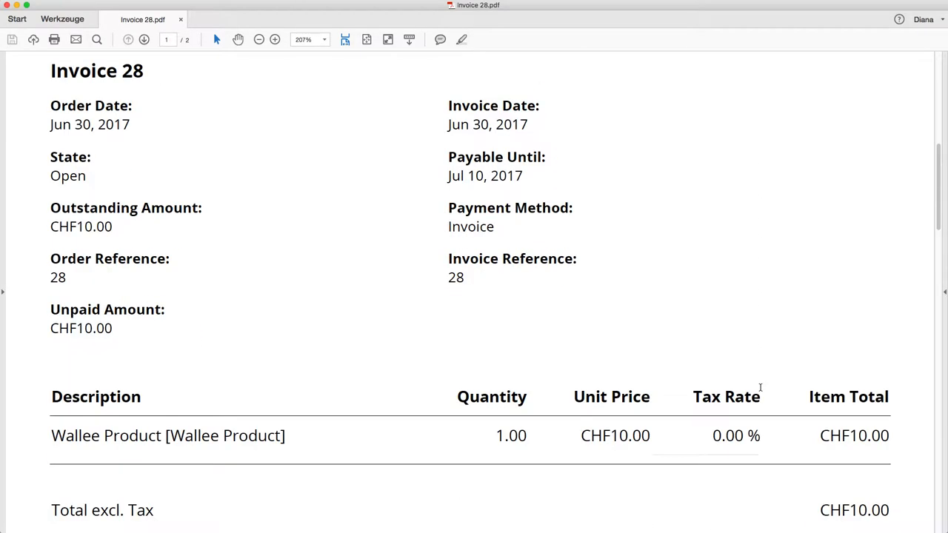
scroll("down", 3)
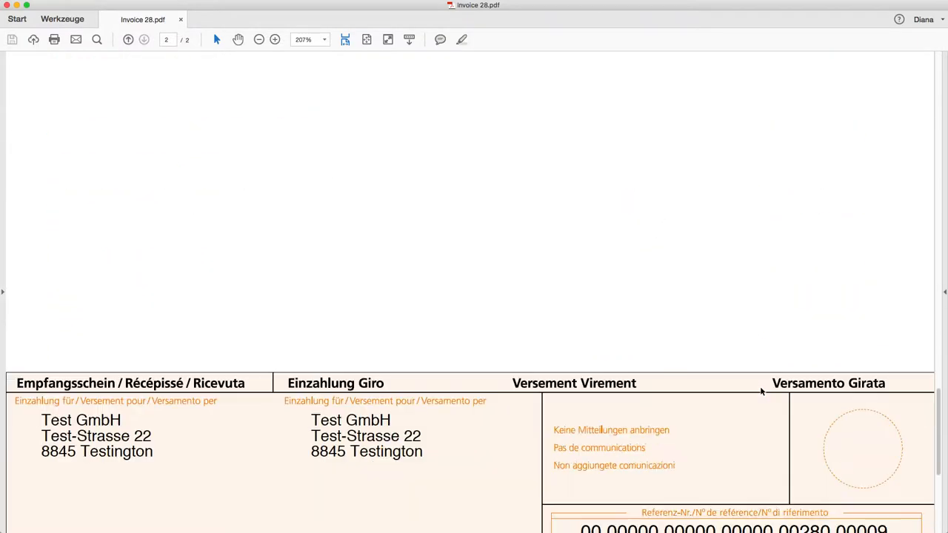
scroll("down", 3)
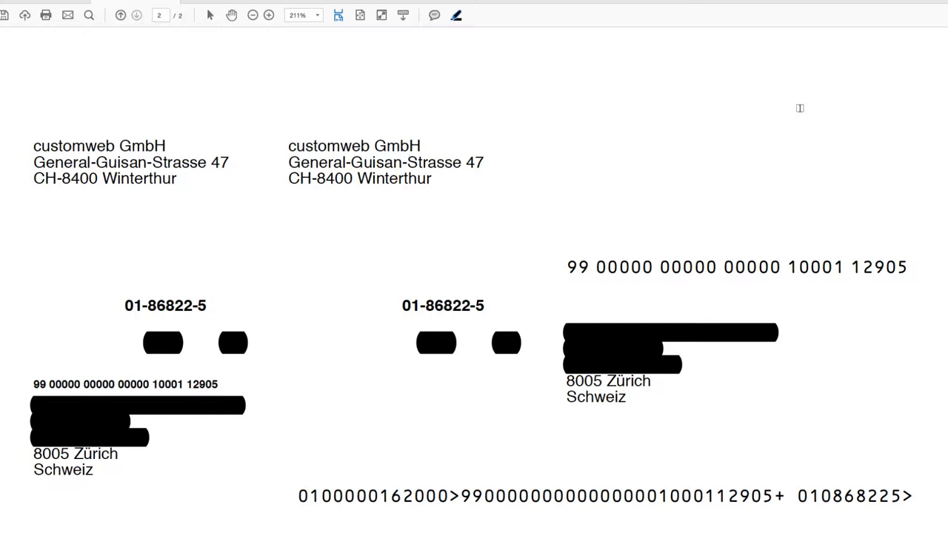
mouse_move(829, 187)
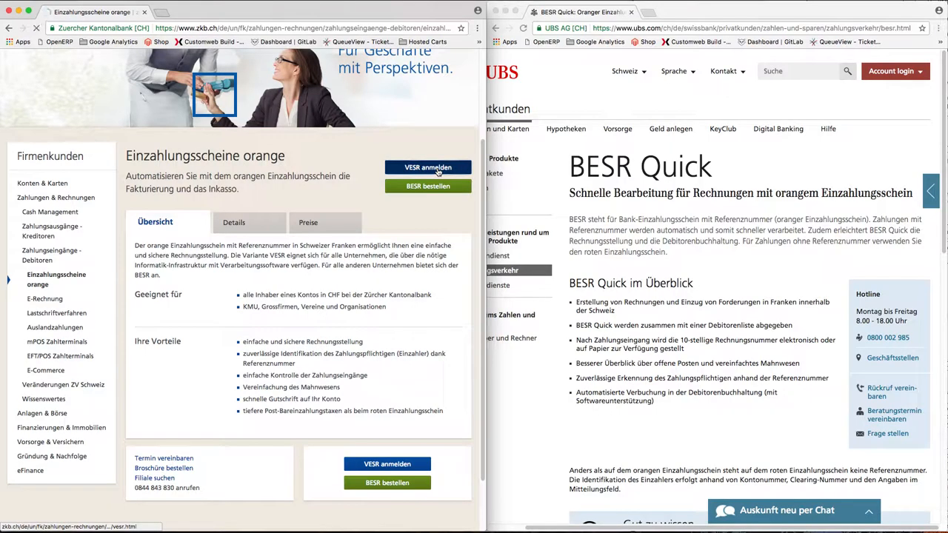
Open the ZKB VESR registration form and review the banks' orange slip service pages
left_click(426, 167)
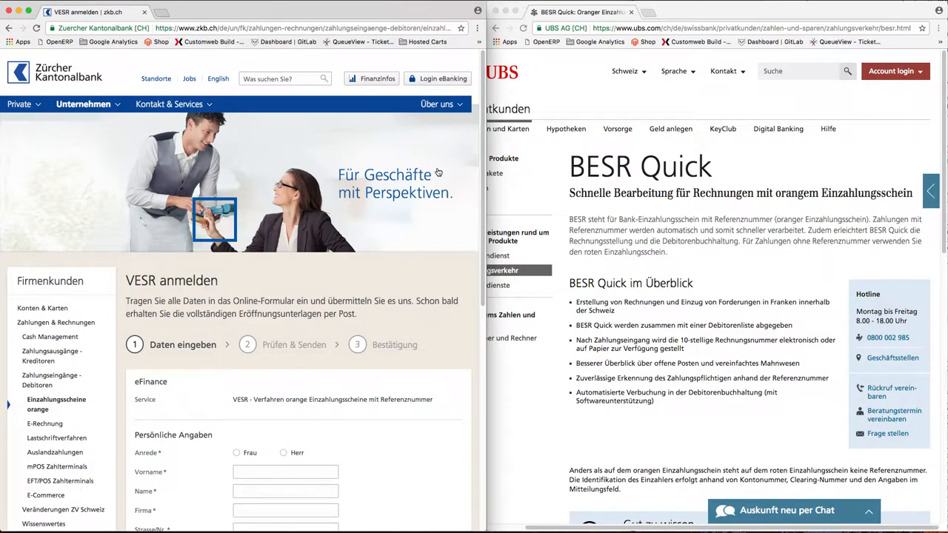
scroll("down", 3)
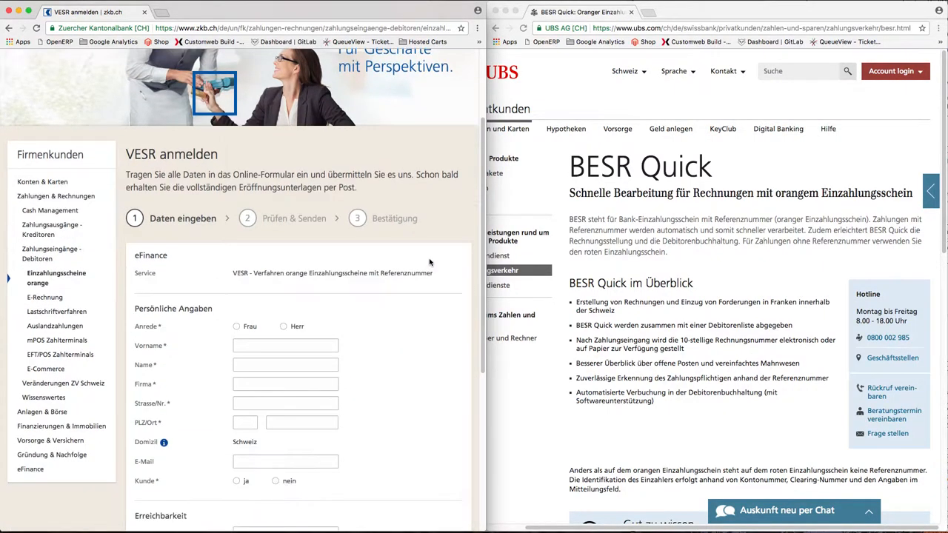
mouse_move(690, 261)
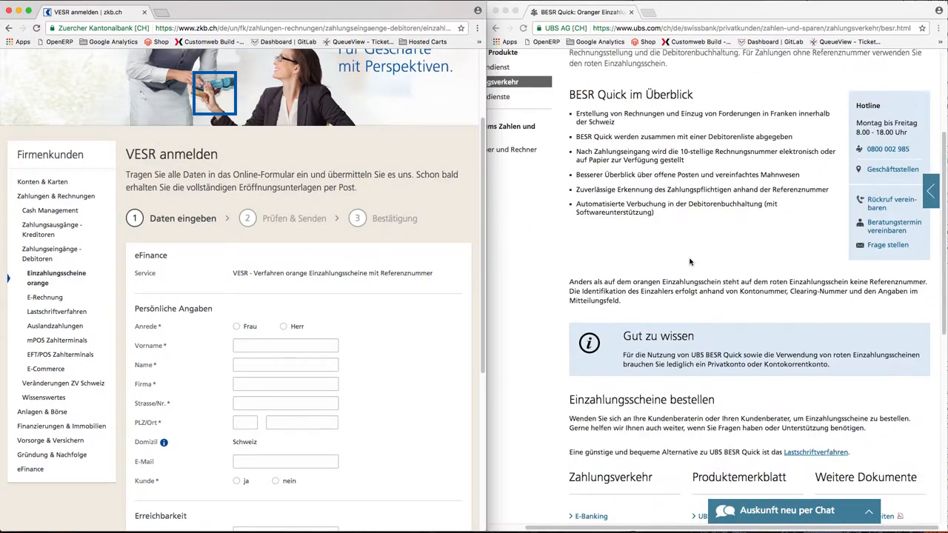
scroll("down", 3)
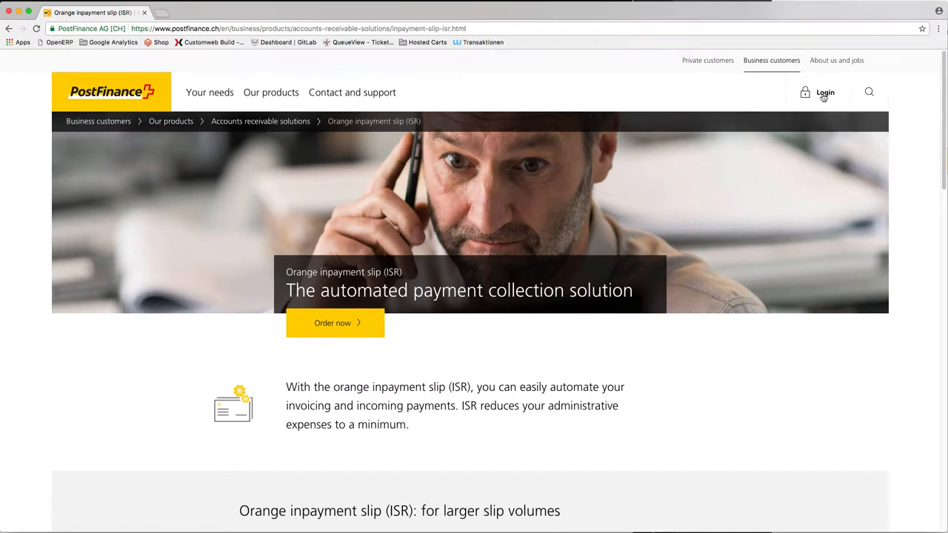
Log in to the E-Finance demo account and choose an ISR file in the ESR/ASR abholen widget
left_click(823, 92)
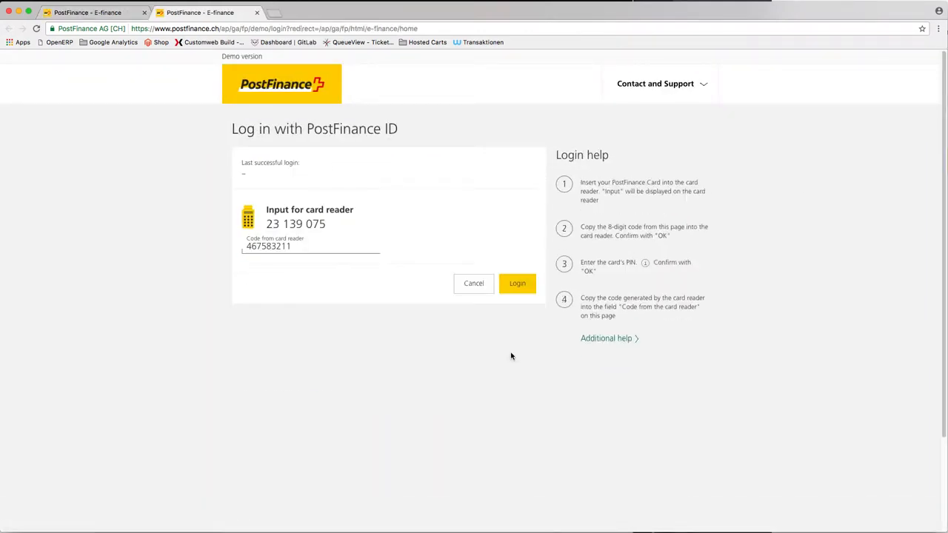
left_click(517, 282)
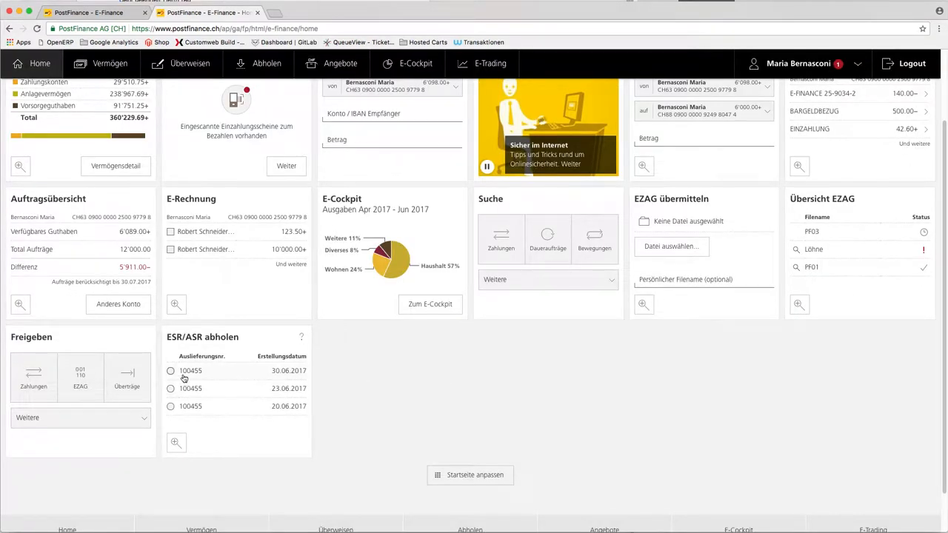
left_click(170, 370)
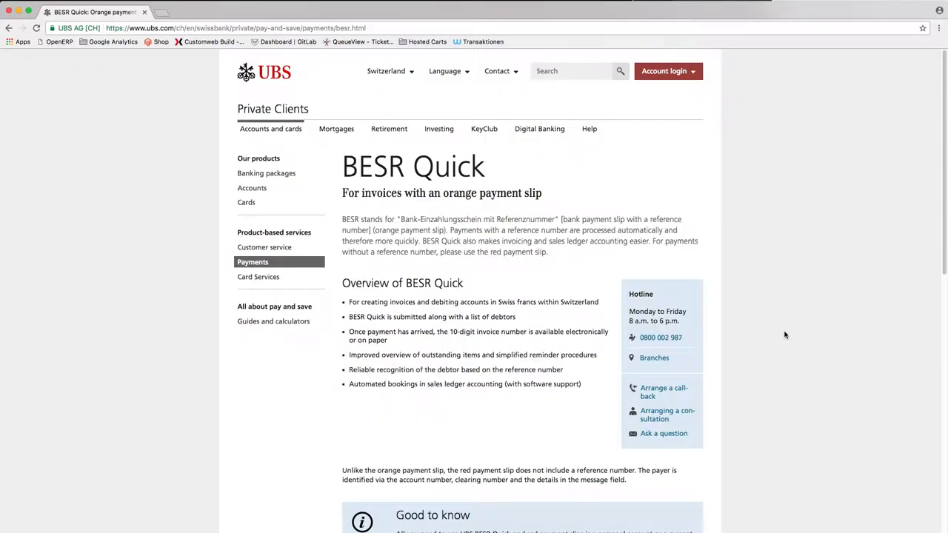
mouse_move(674, 286)
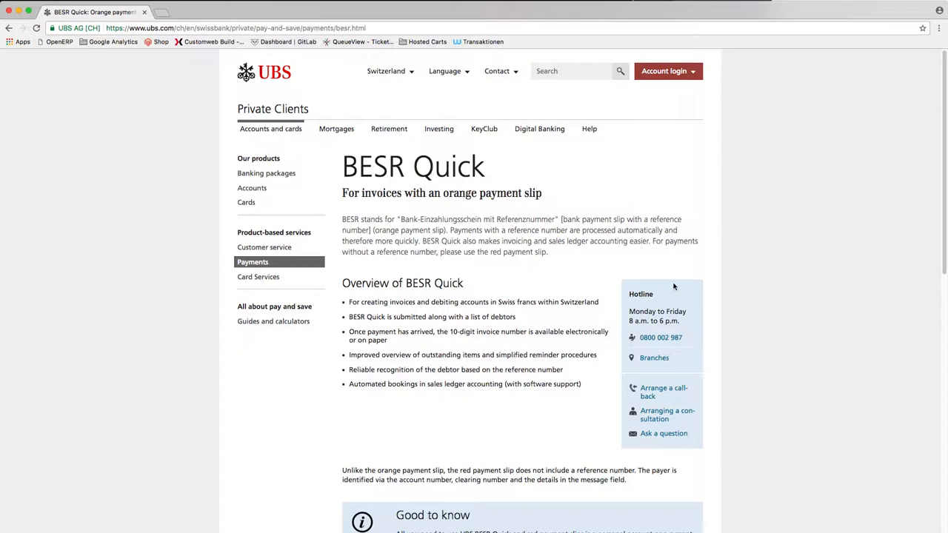
mouse_move(557, 270)
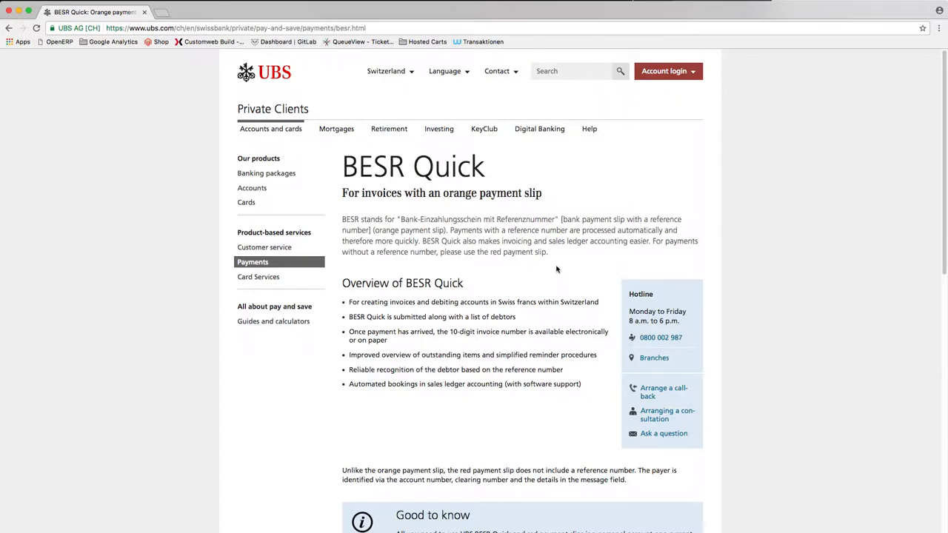
scroll("down", 3)
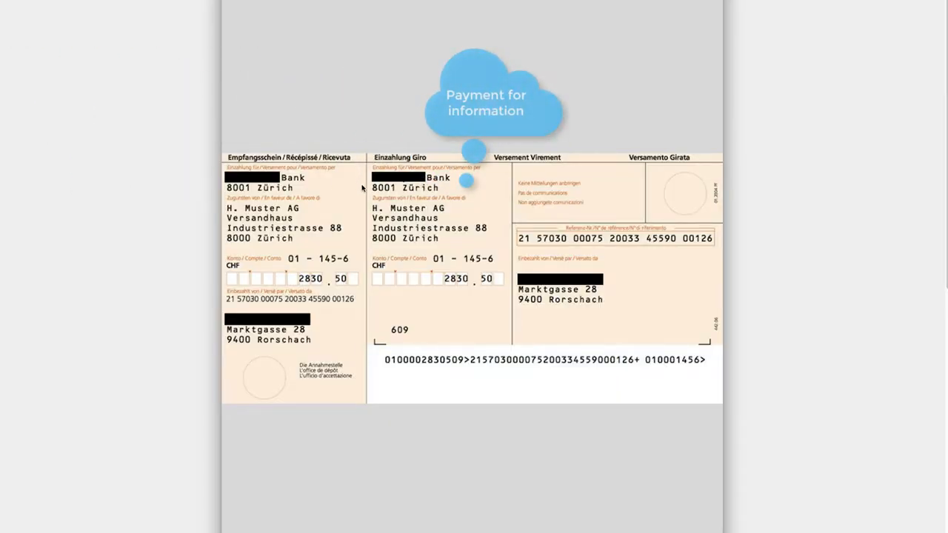
mouse_move(448, 170)
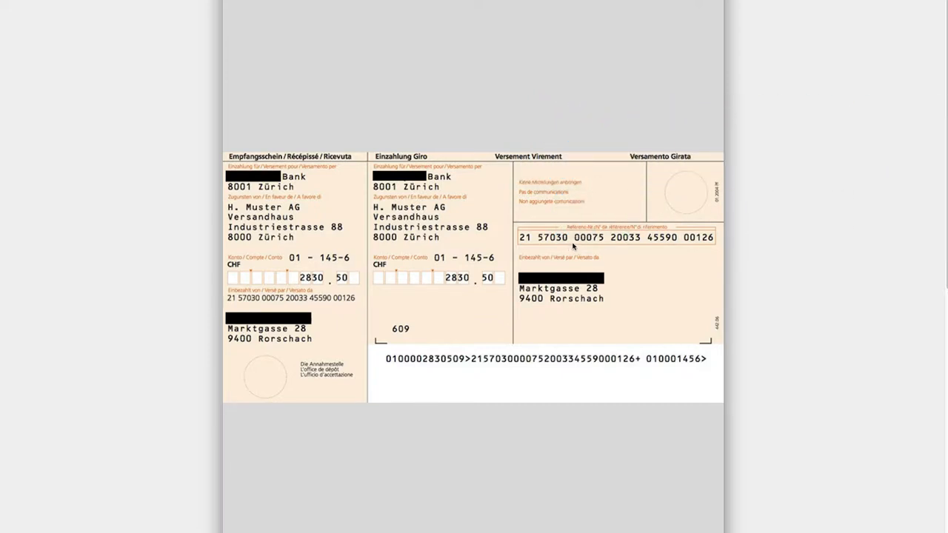
mouse_move(705, 224)
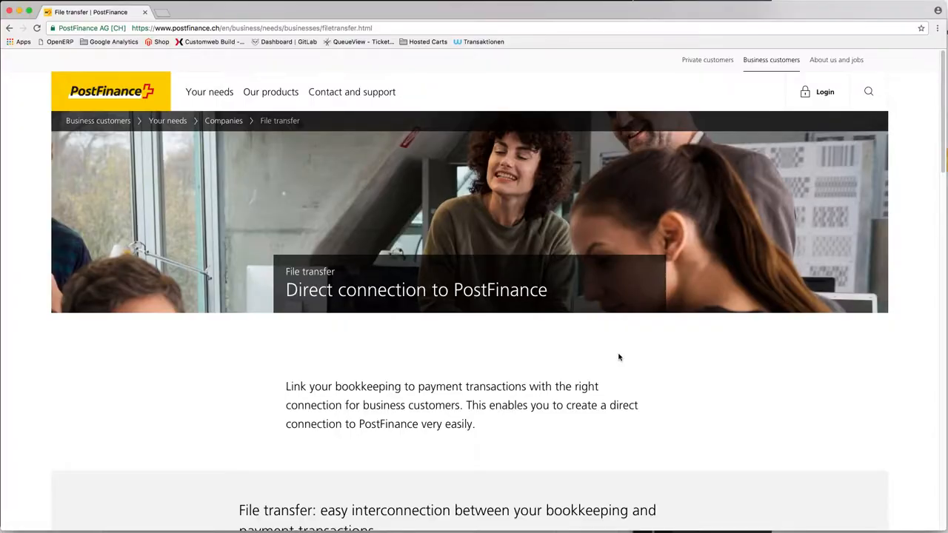
Scroll the PostFinance File transfer page to the table of connection types
scroll("down", 3)
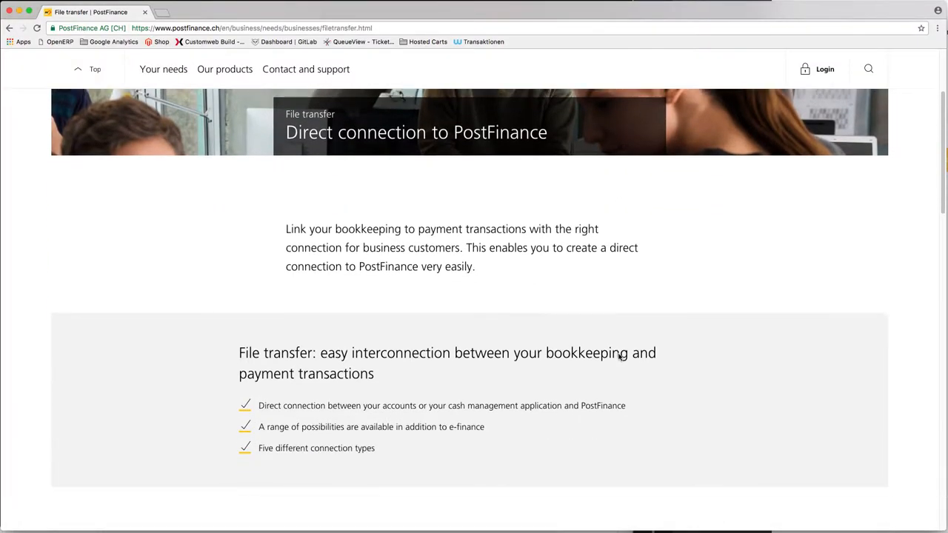
scroll("down", 3)
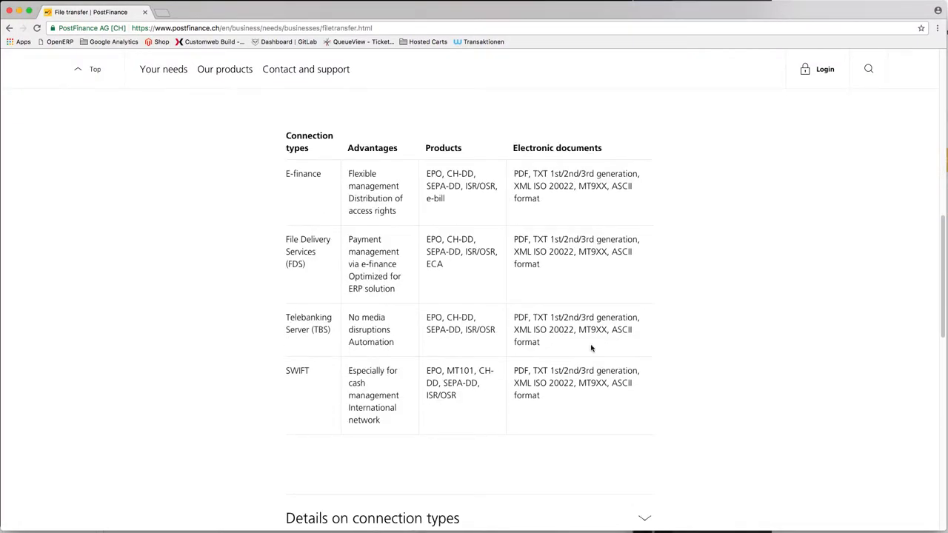
mouse_move(266, 231)
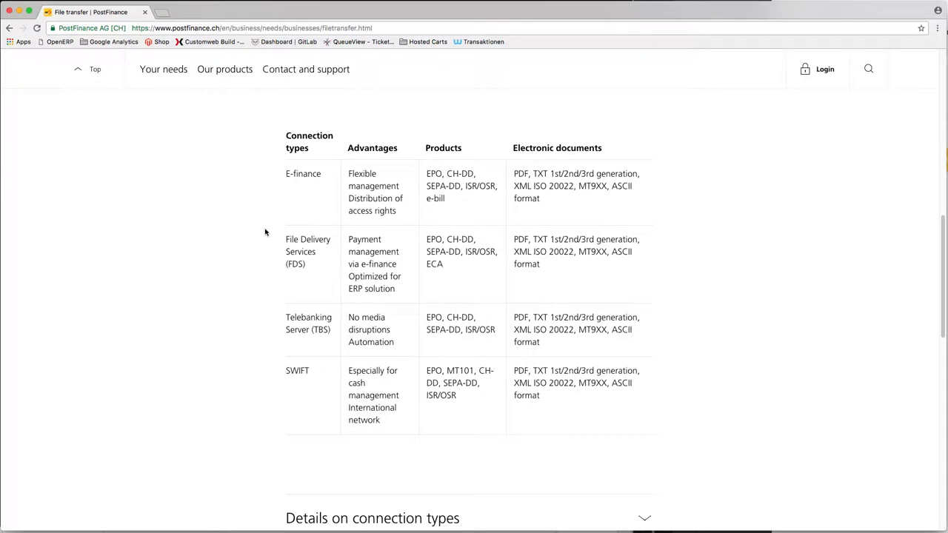
mouse_move(275, 285)
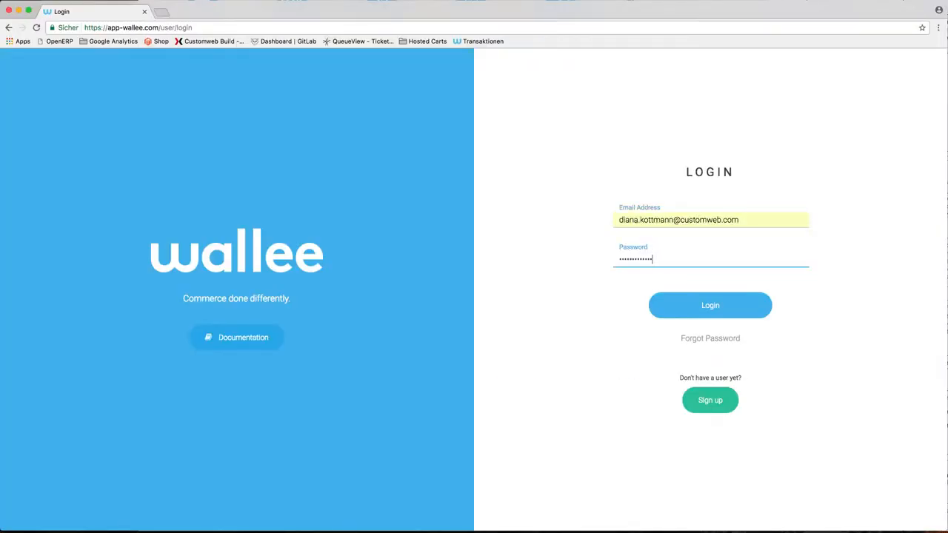
Sign in to wallee, enter space #124 and view its available features
left_click(710, 305)
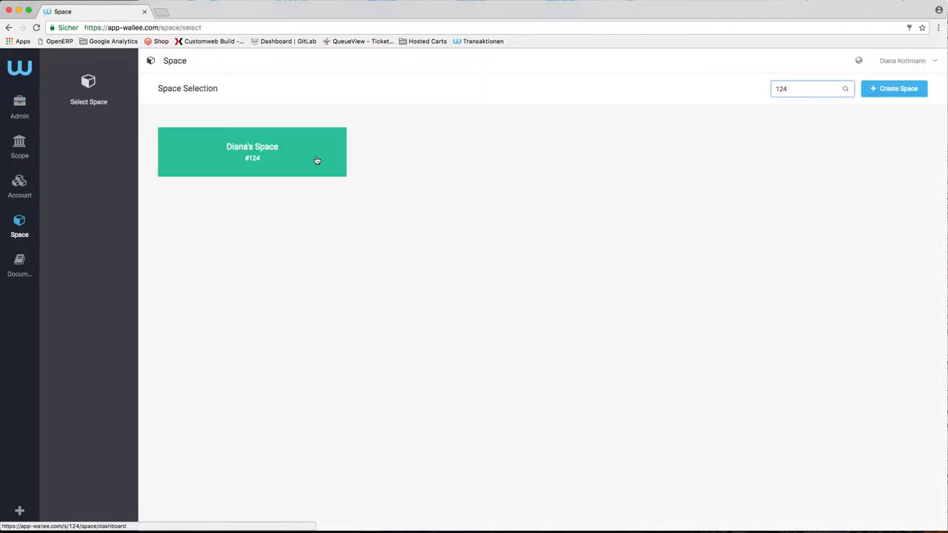
left_click(251, 151)
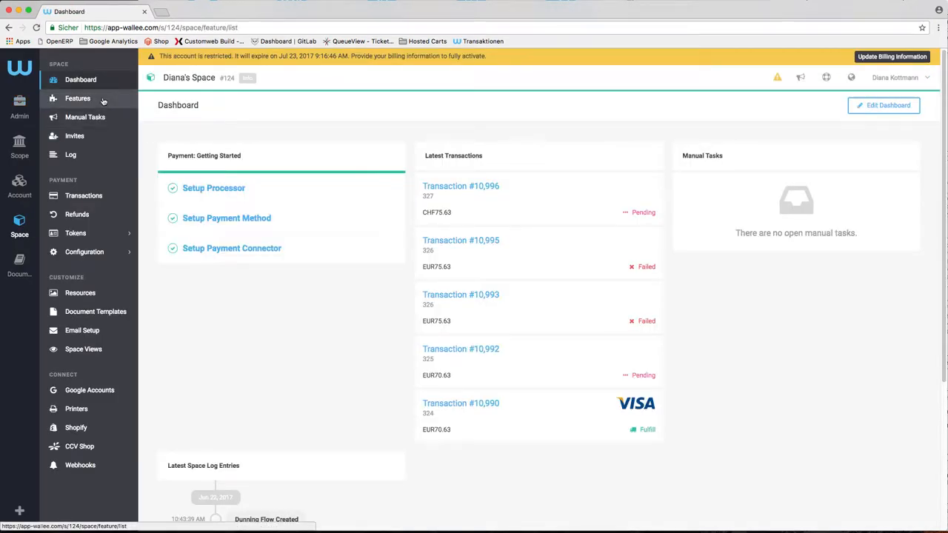
left_click(77, 98)
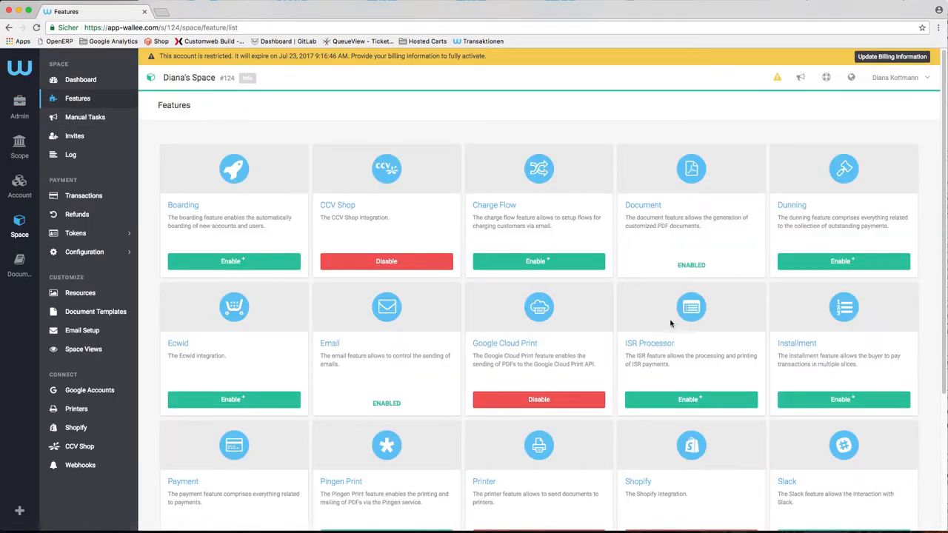
Enable the ISR Processor feature with its dependencies and return to the dashboard
left_click(690, 400)
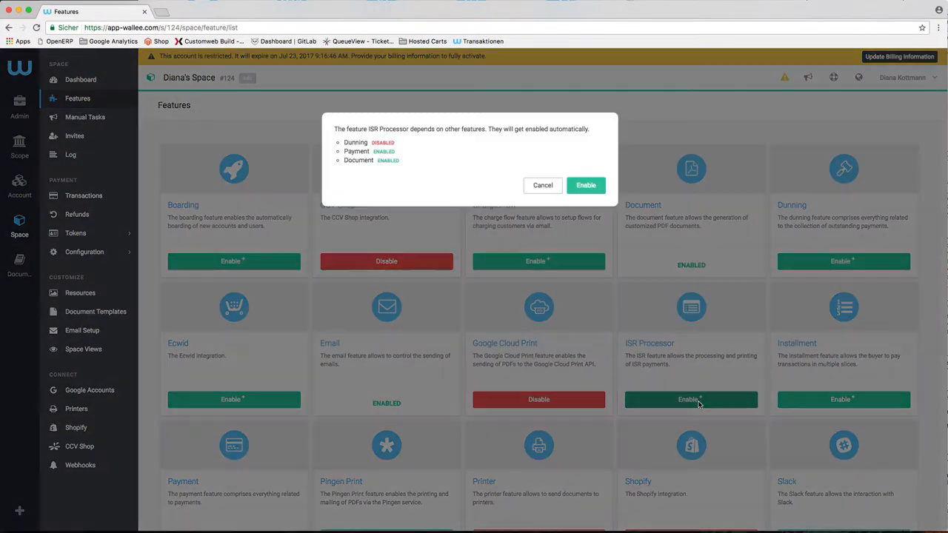
left_click(585, 185)
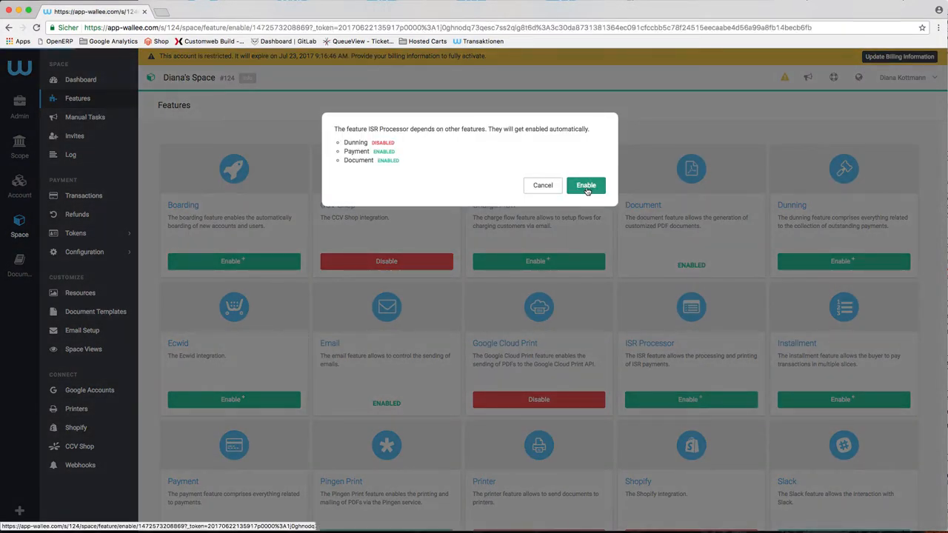
left_click(585, 185)
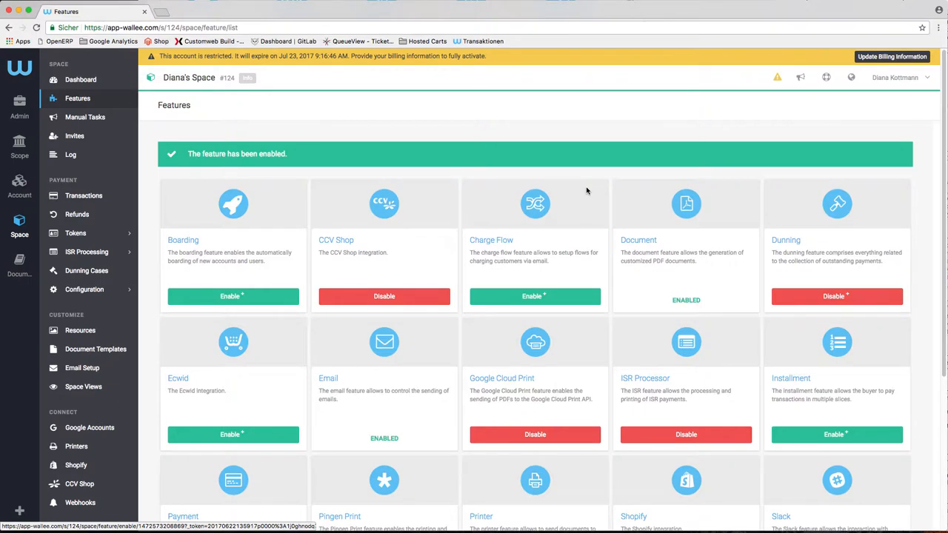
left_click(80, 80)
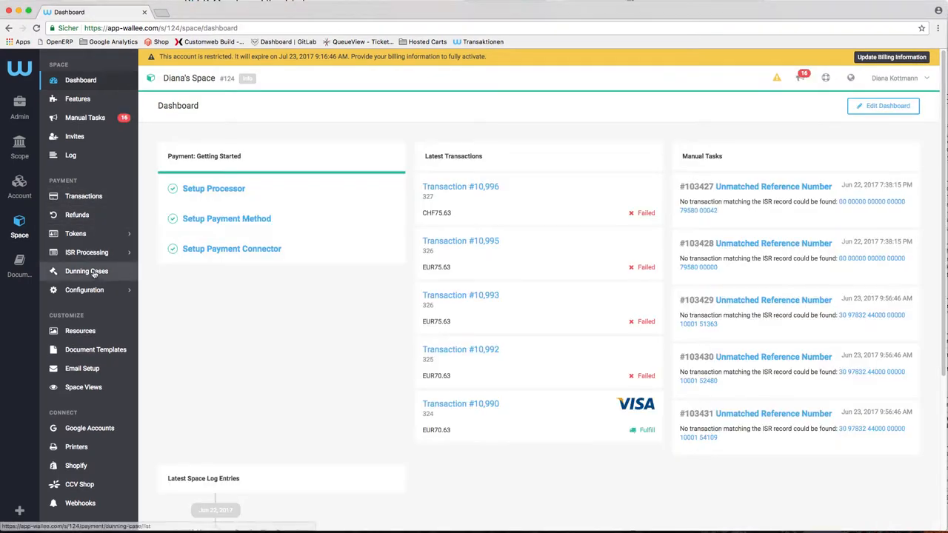
Start a new processor configuration using ISR Processor as the processor
left_click(83, 289)
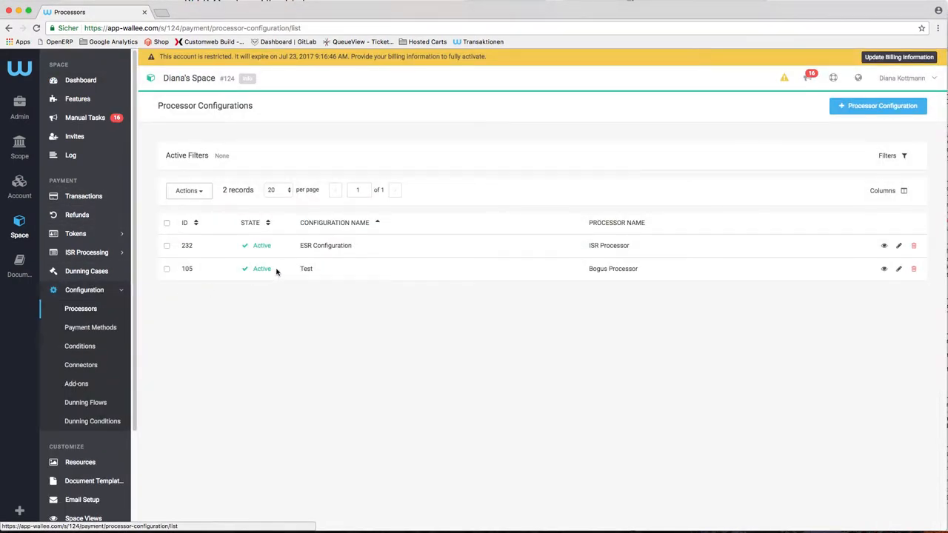
left_click(877, 105)
type("ISR")
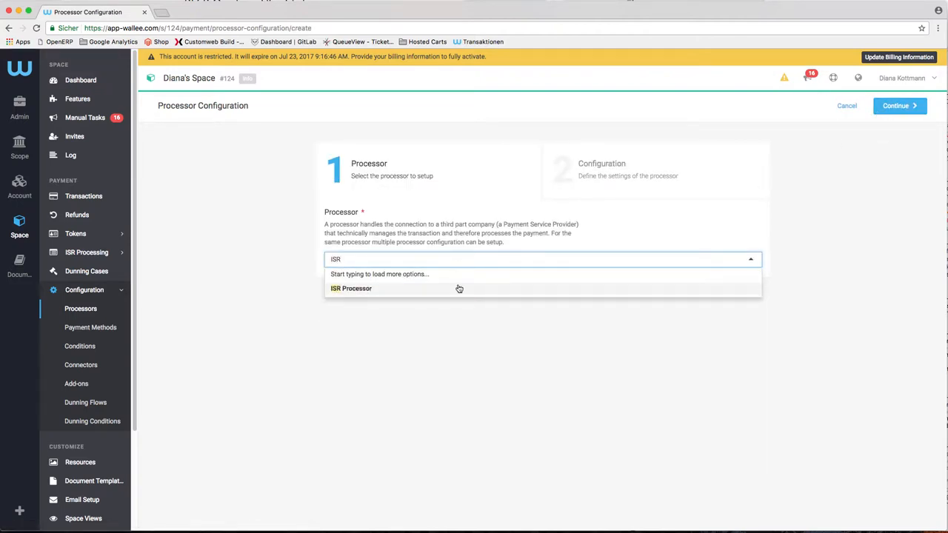
left_click(349, 287)
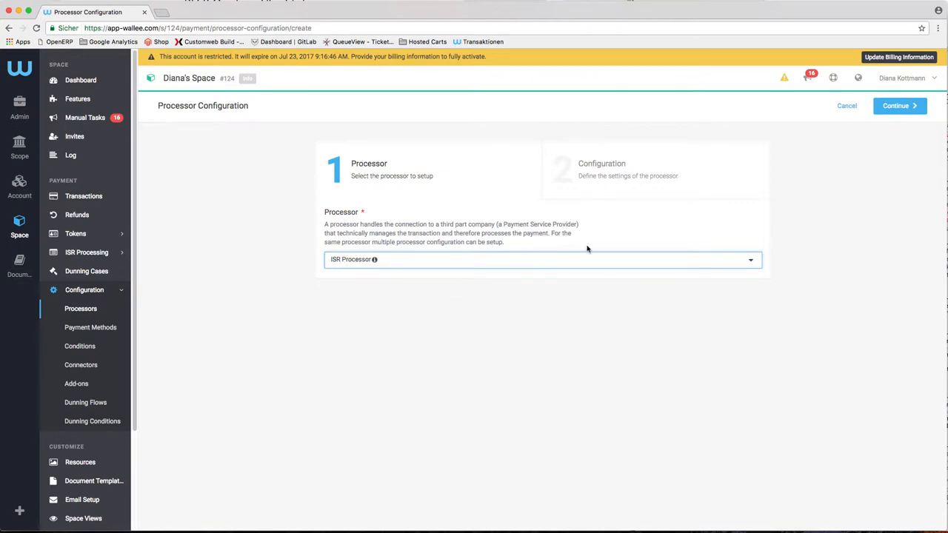
left_click(896, 106)
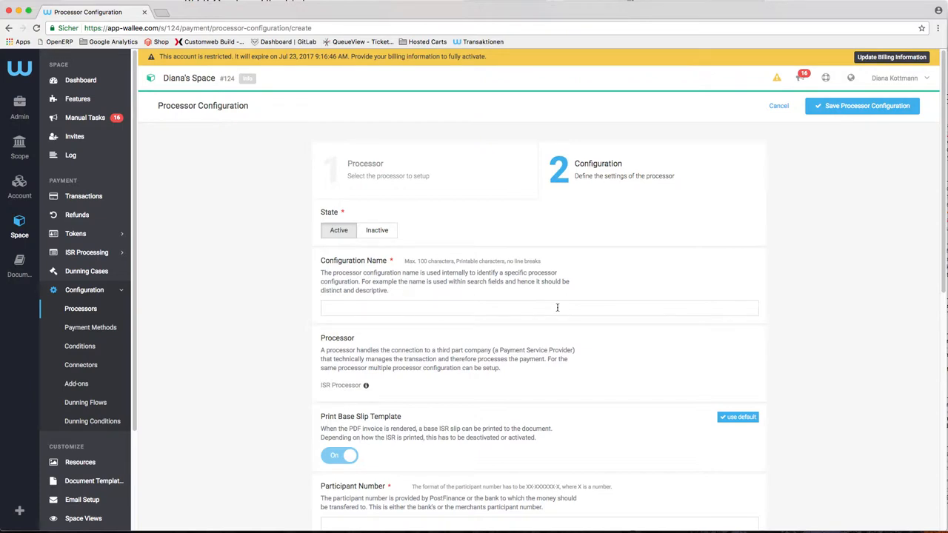
Name the configuration 'ISR Processor Test' and review its slip settings fields
type("ISR")
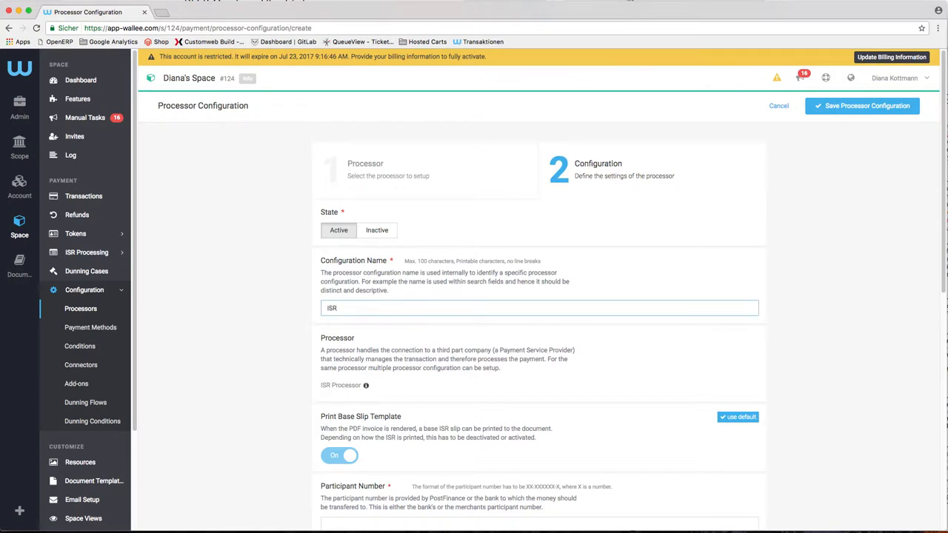
type("Processor Test")
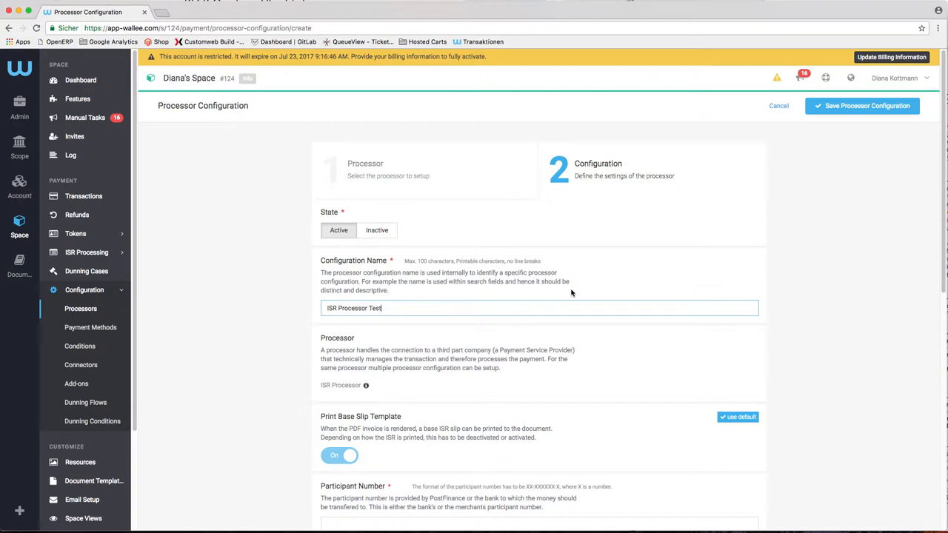
scroll("down", 3)
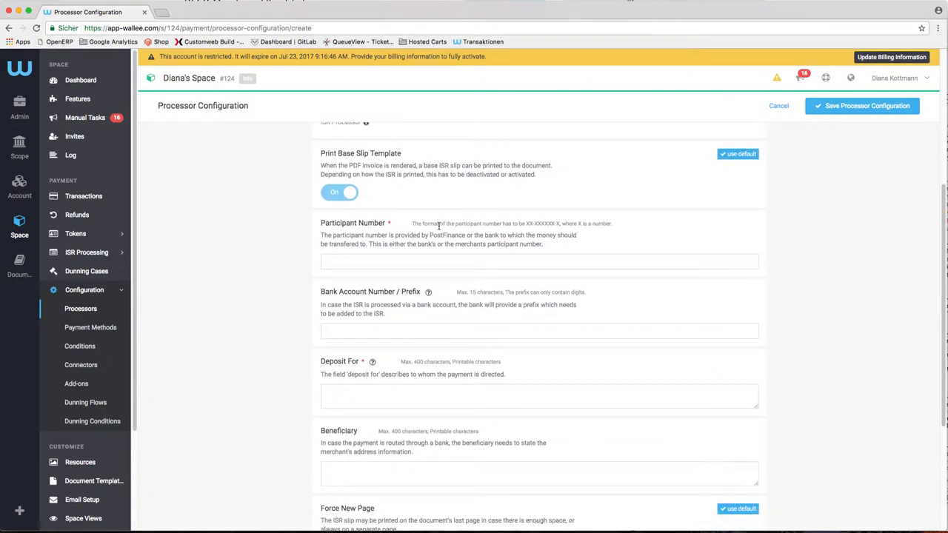
scroll("down", 3)
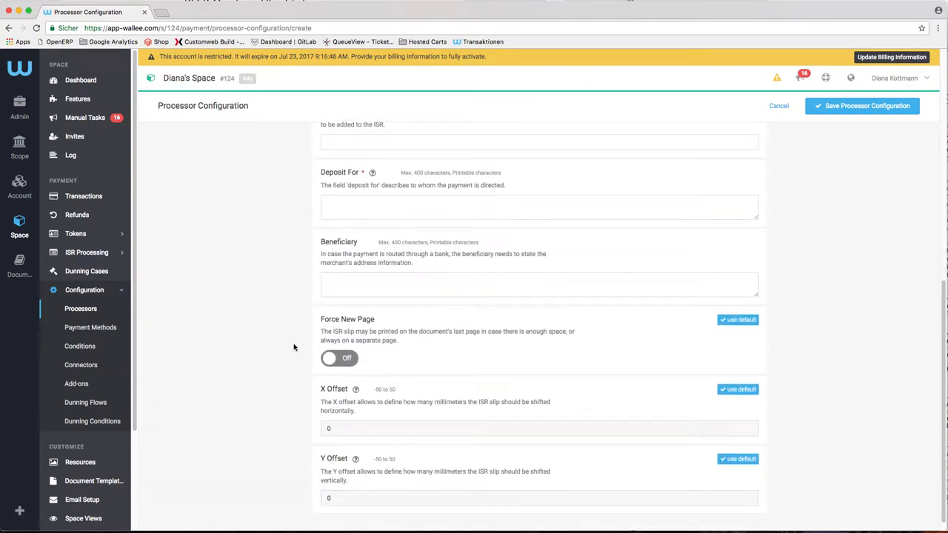
mouse_move(288, 506)
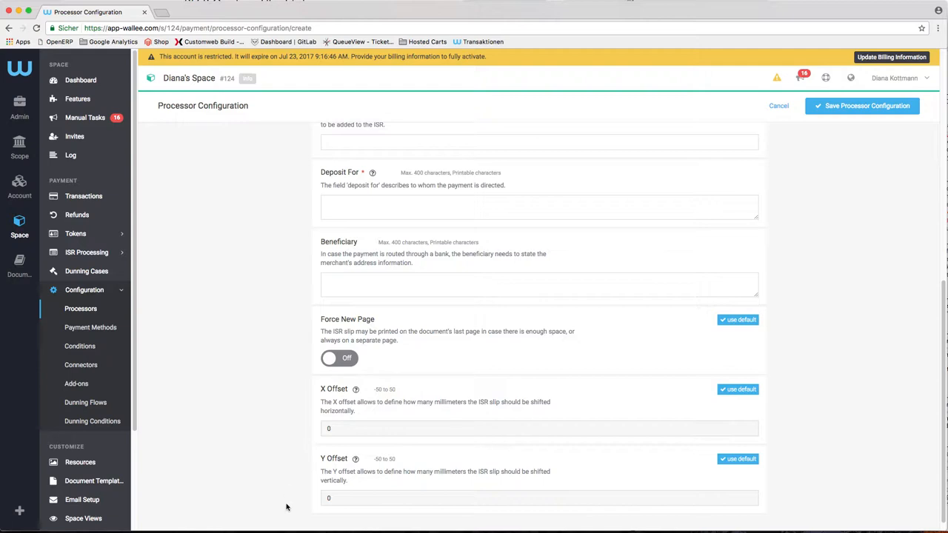
left_click(20, 264)
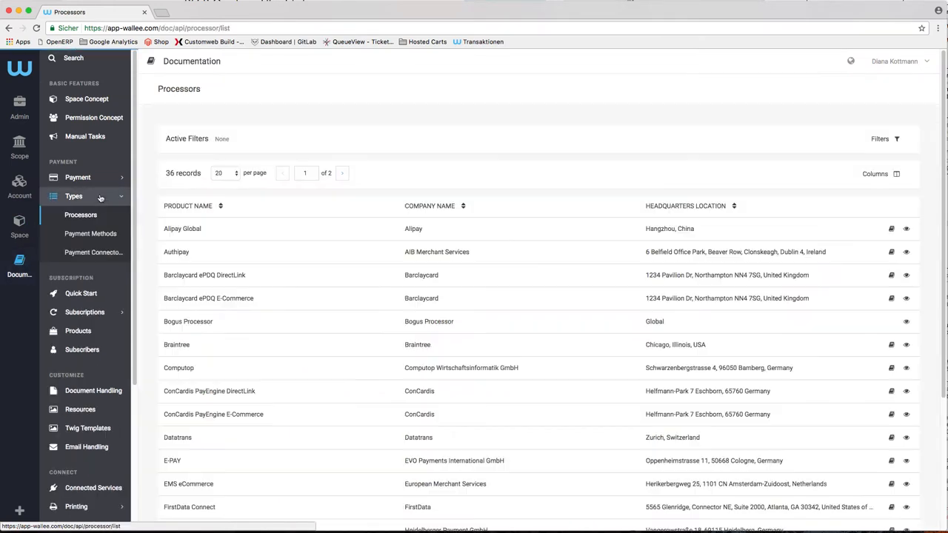
Scroll the processor documentation reference list
scroll("down", 3)
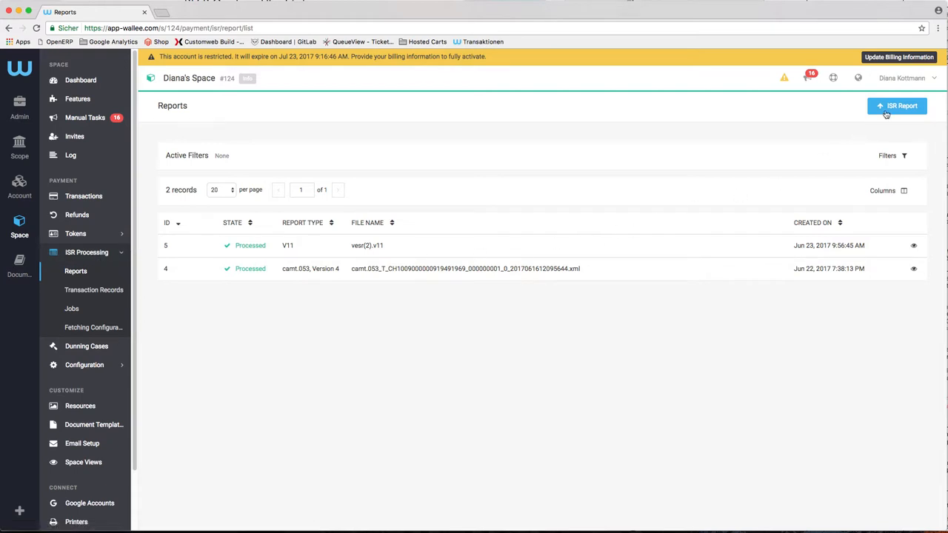
Upload a new camt.053 report file to ISR Processing Reports
left_click(898, 107)
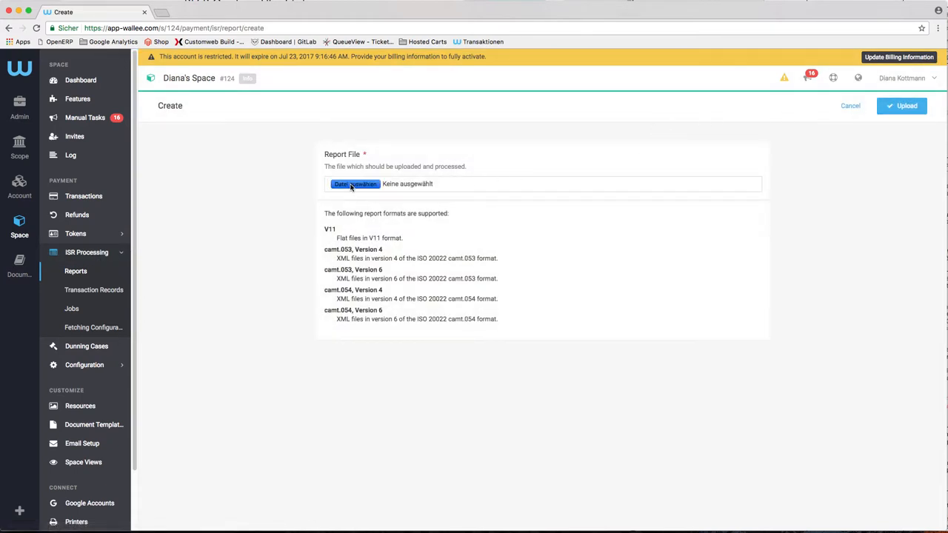
left_click(355, 184)
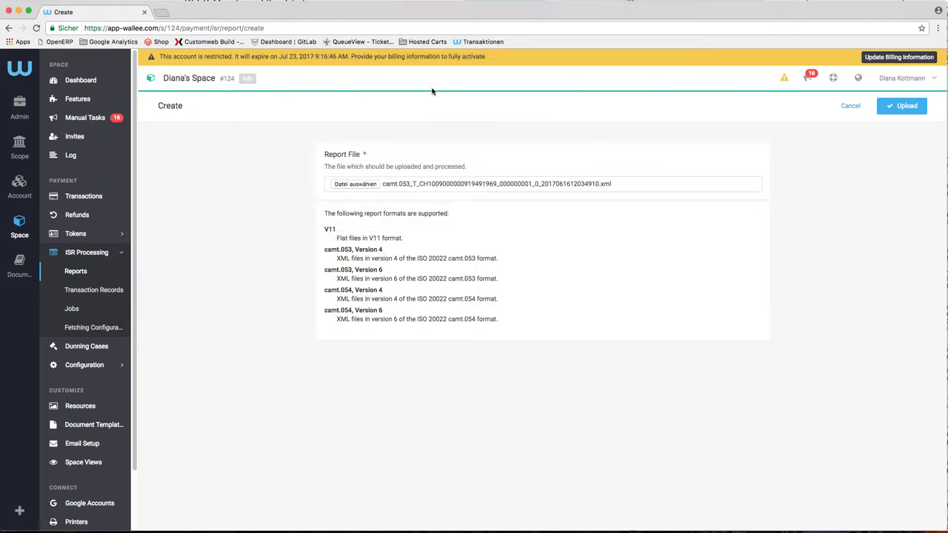
mouse_move(664, 202)
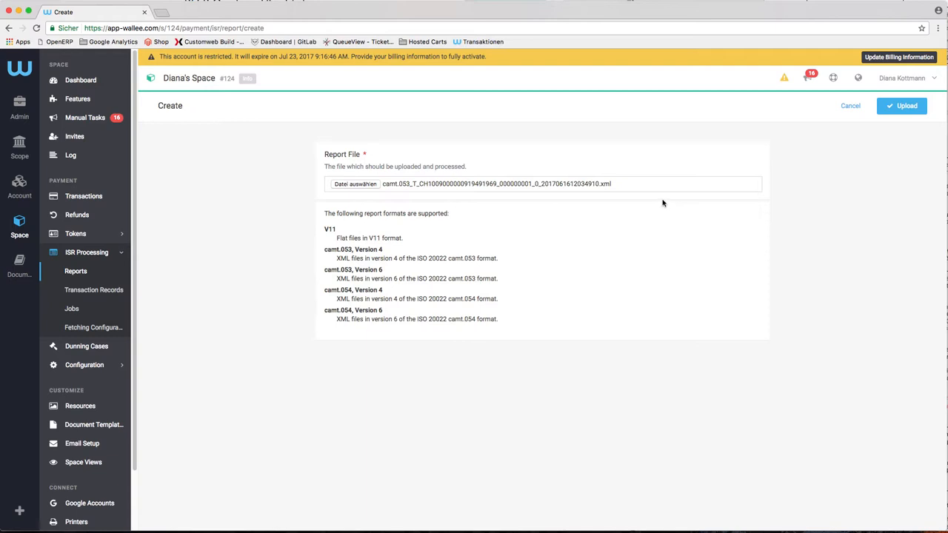
left_click(900, 107)
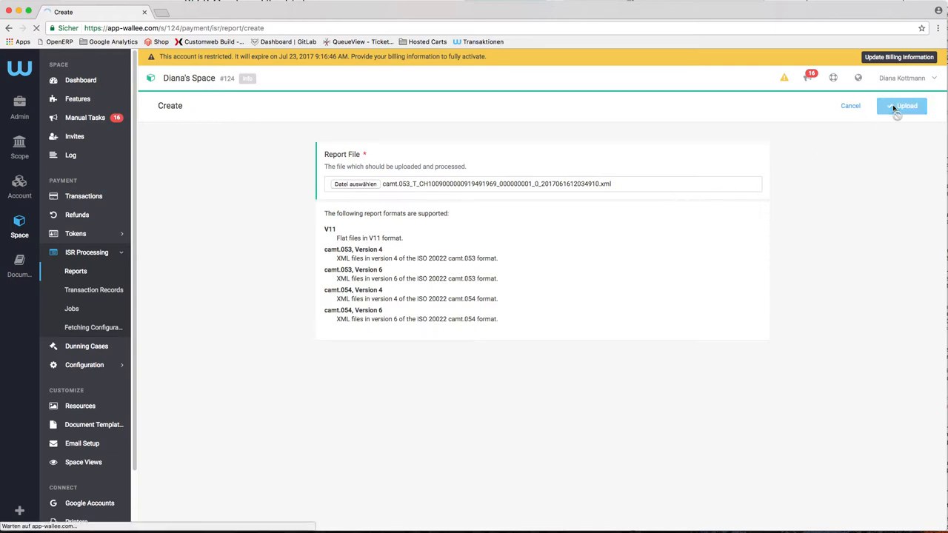
left_click(901, 106)
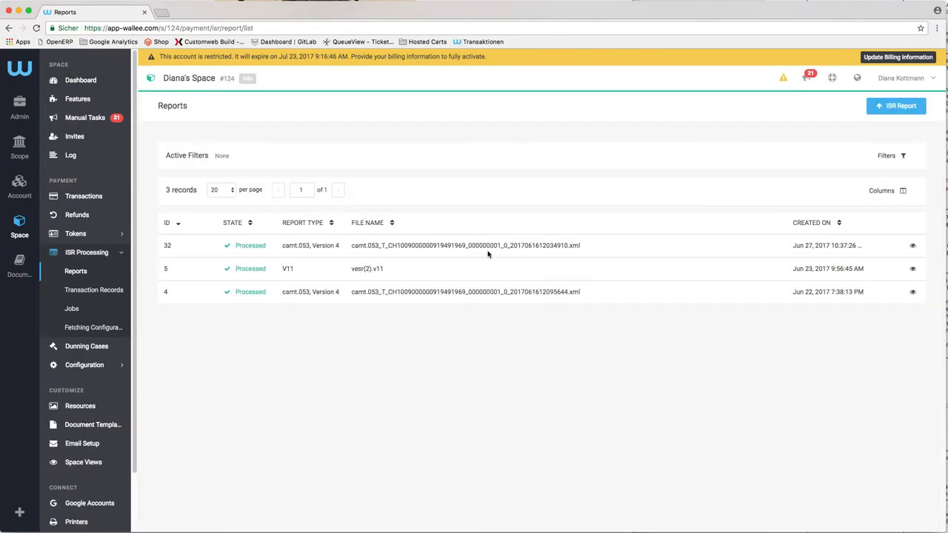
Open the details of the newly uploaded camt.053 report
left_click(912, 246)
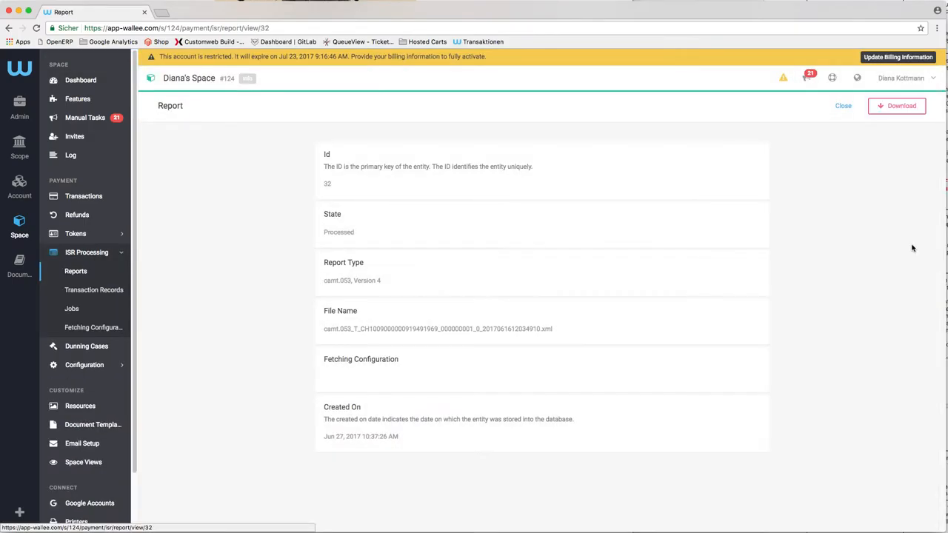
left_click(897, 105)
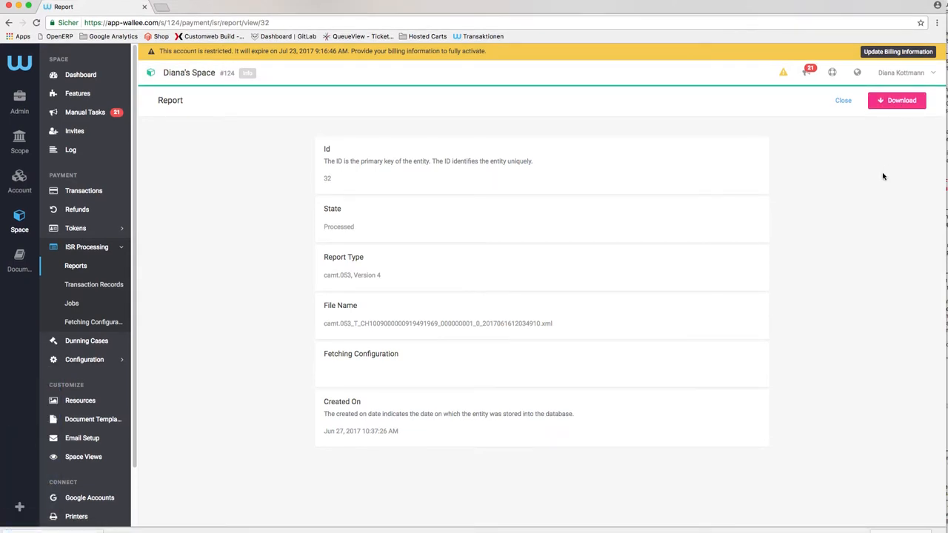
left_click(843, 101)
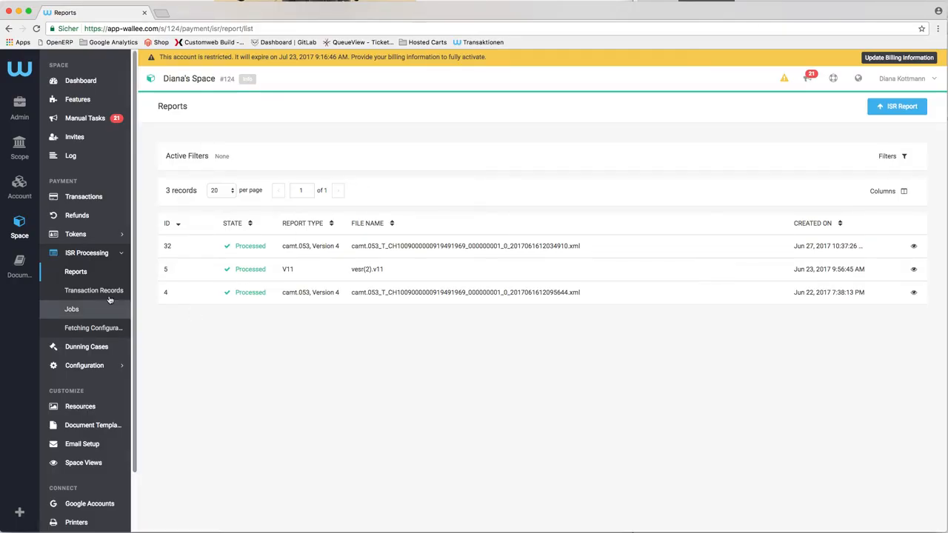
View the details of the unresolved ISR transaction record in the Transaction Records list
left_click(95, 291)
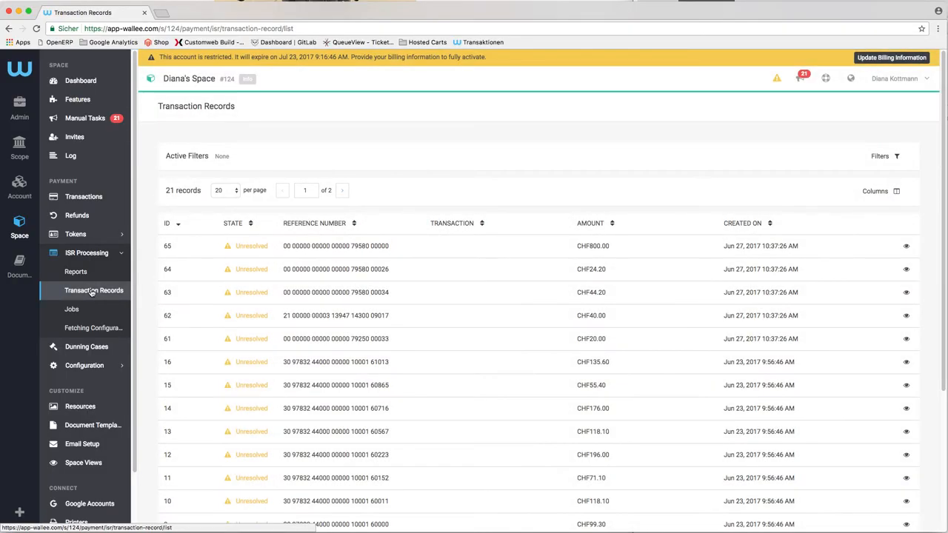
mouse_move(361, 205)
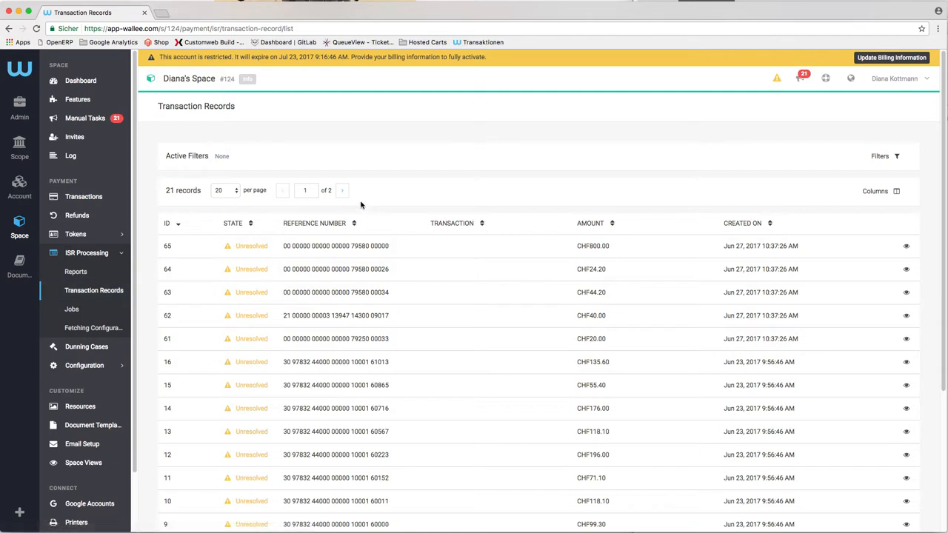
mouse_move(371, 219)
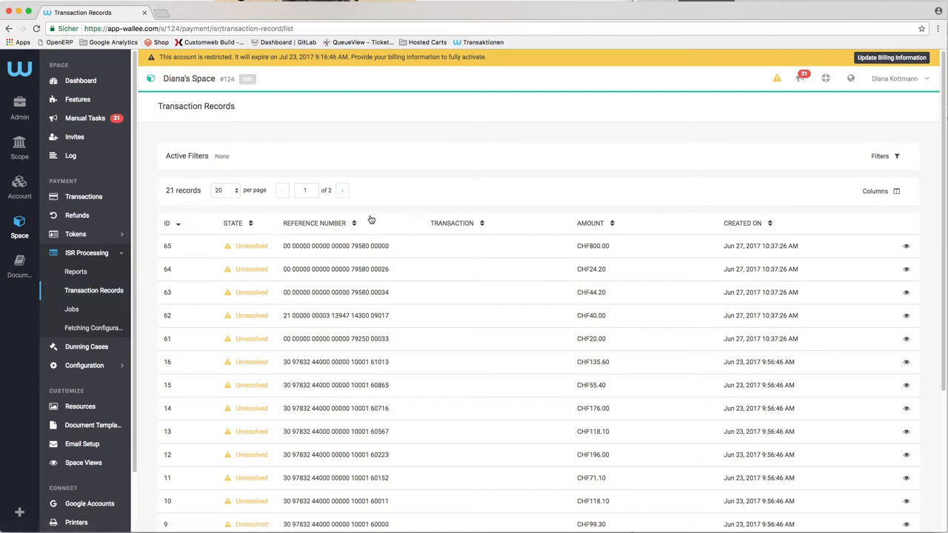
scroll("down", 3)
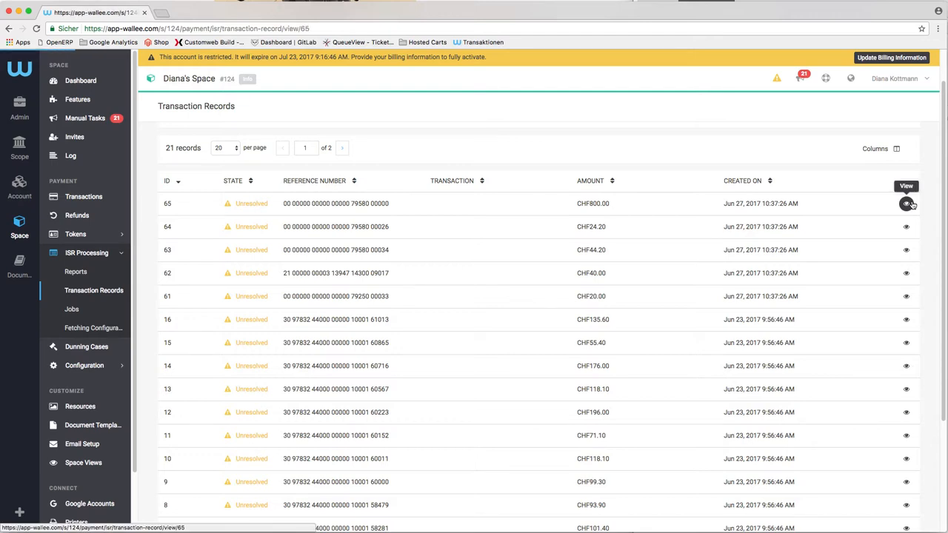
left_click(907, 204)
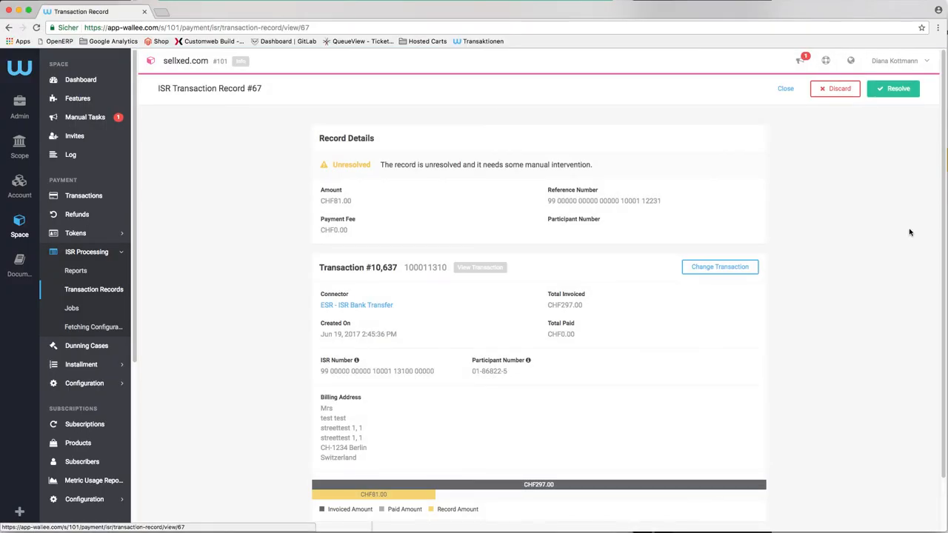
Resolve record #67 so it matches transaction #10,637, then return to PostFinance's File transfer page
left_click(893, 89)
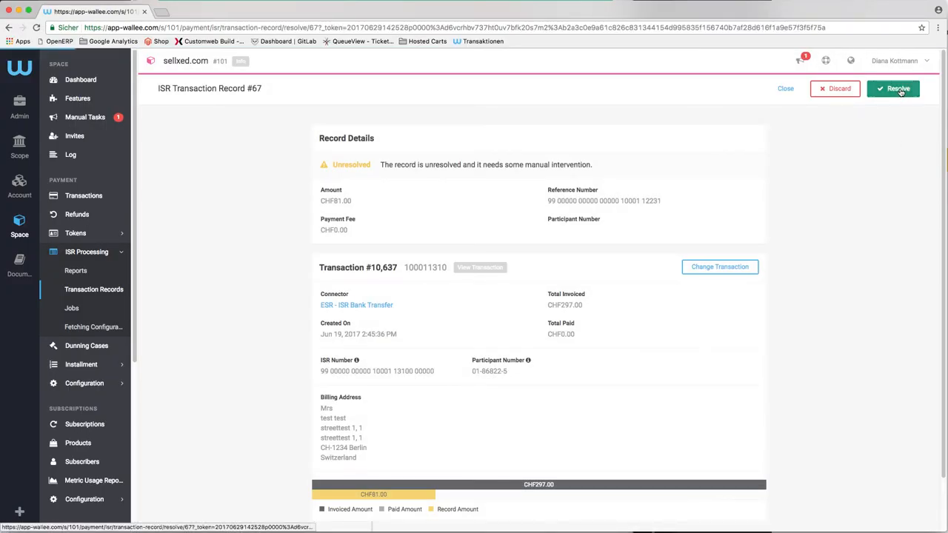
left_click(893, 89)
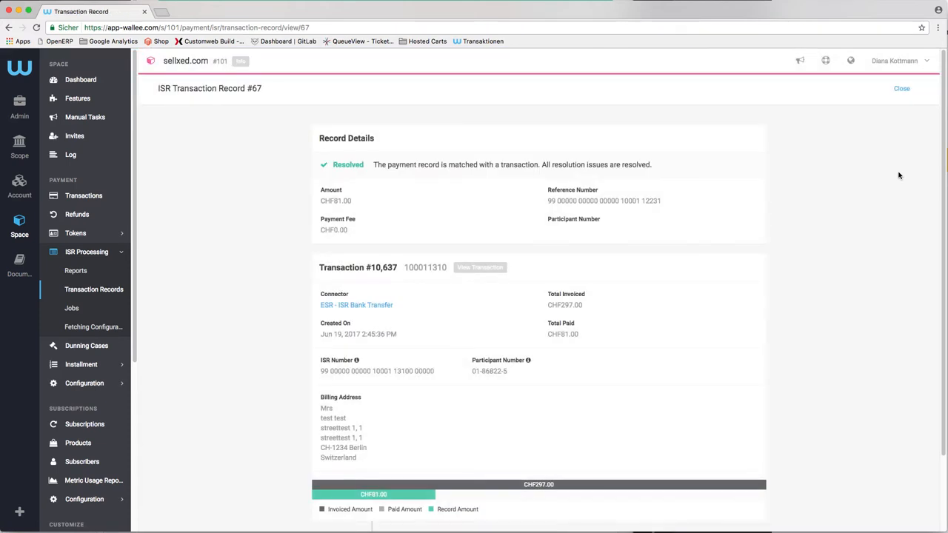
left_click(207, 12)
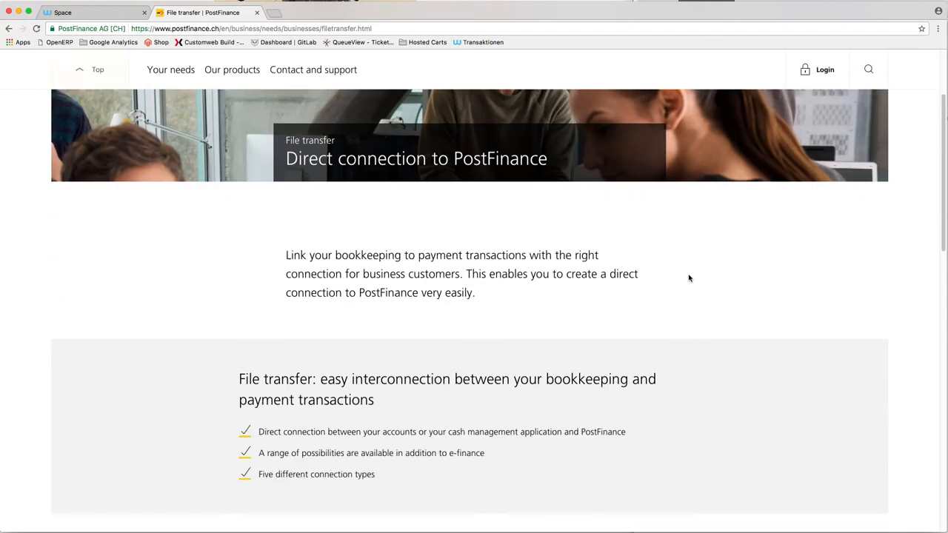
Expand the overview of connection types and reveal the File Delivery Services details
scroll("down", 3)
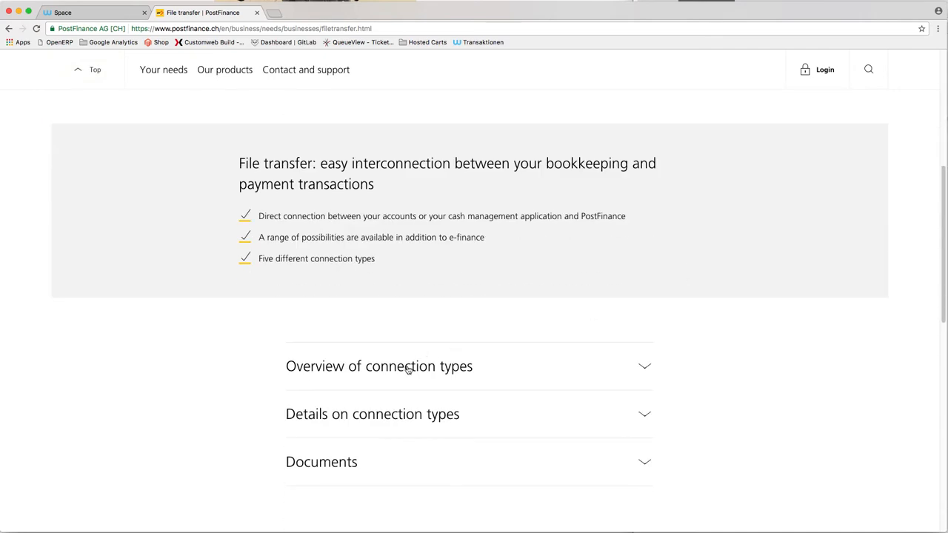
left_click(379, 366)
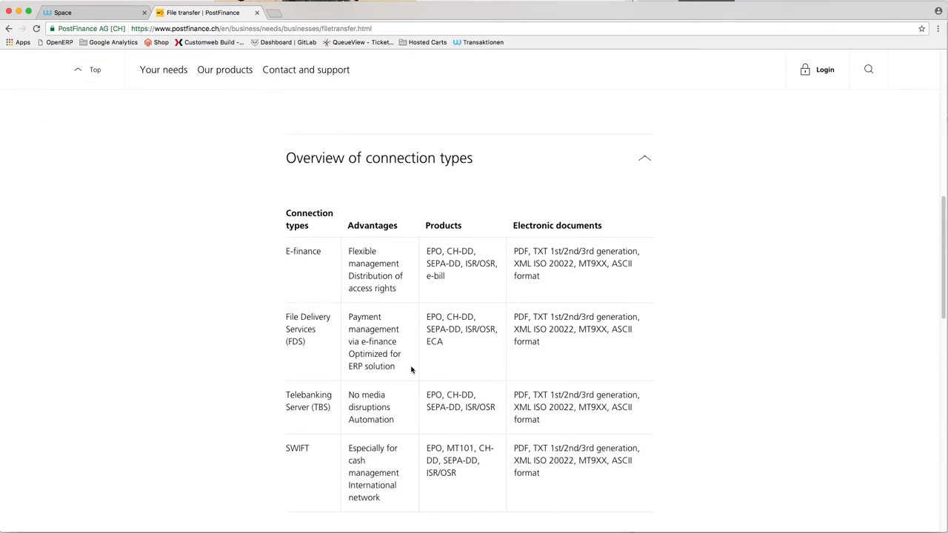
mouse_move(337, 324)
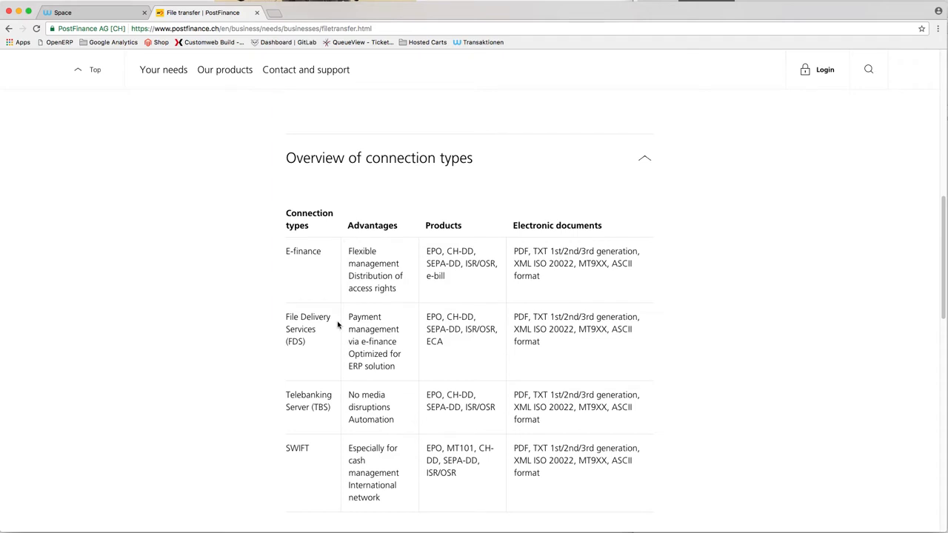
scroll("down", 3)
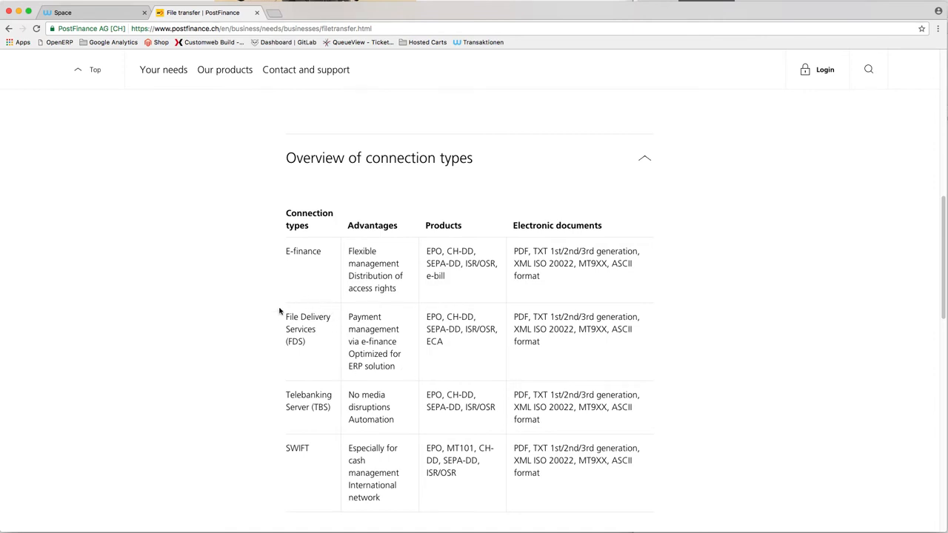
mouse_move(335, 344)
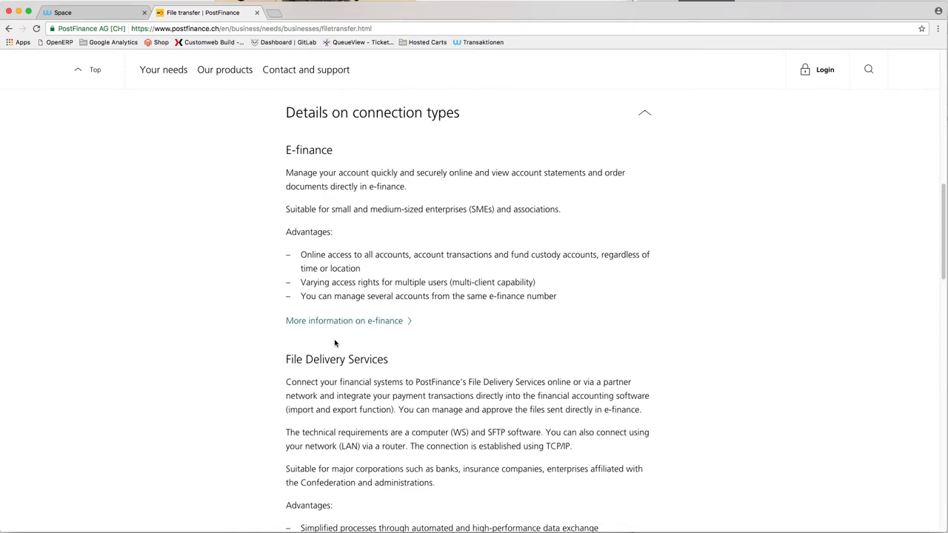
scroll("down", 3)
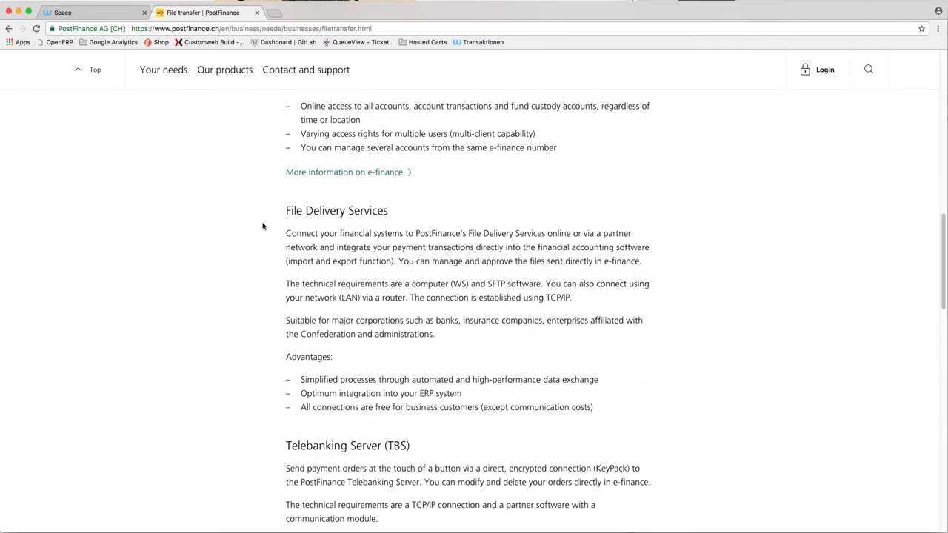
mouse_move(273, 416)
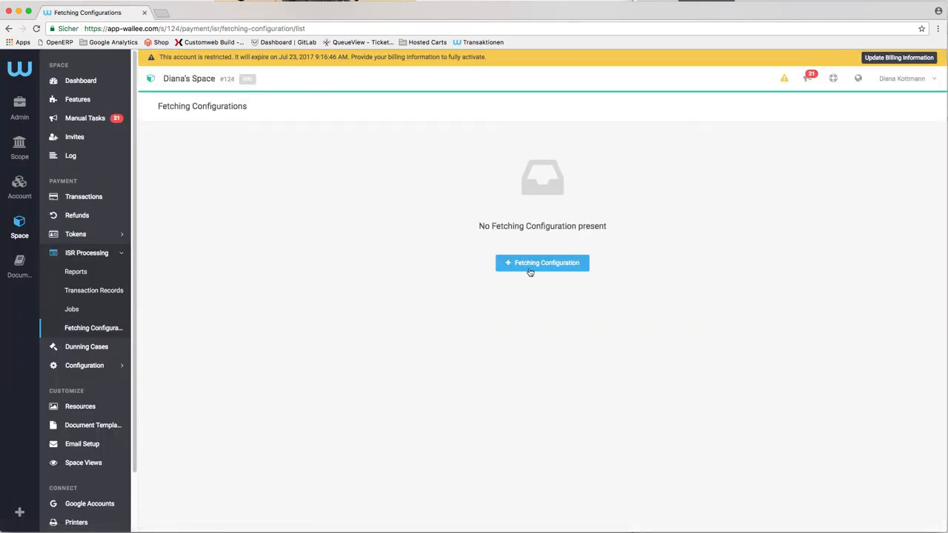
Create a new fetching configuration of type PostFinance FDS and continue to its details
left_click(542, 264)
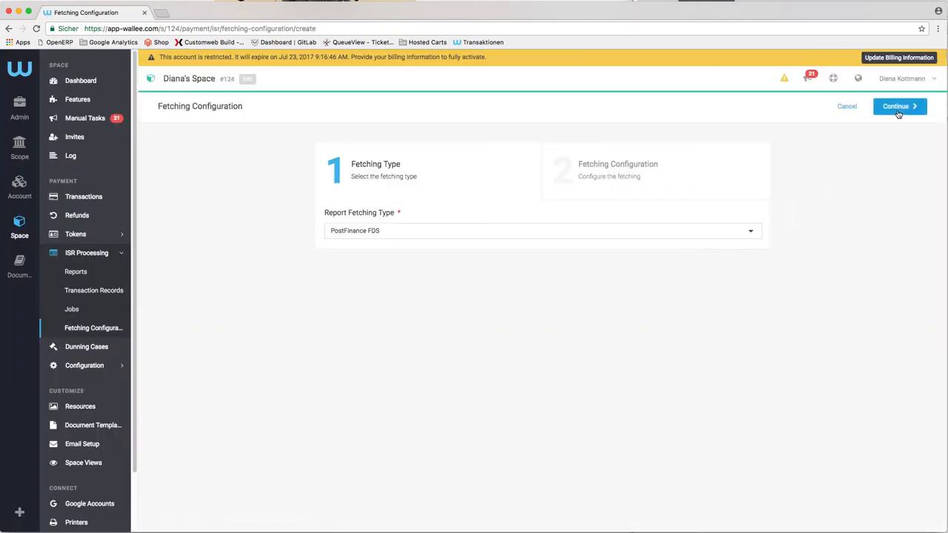
left_click(896, 107)
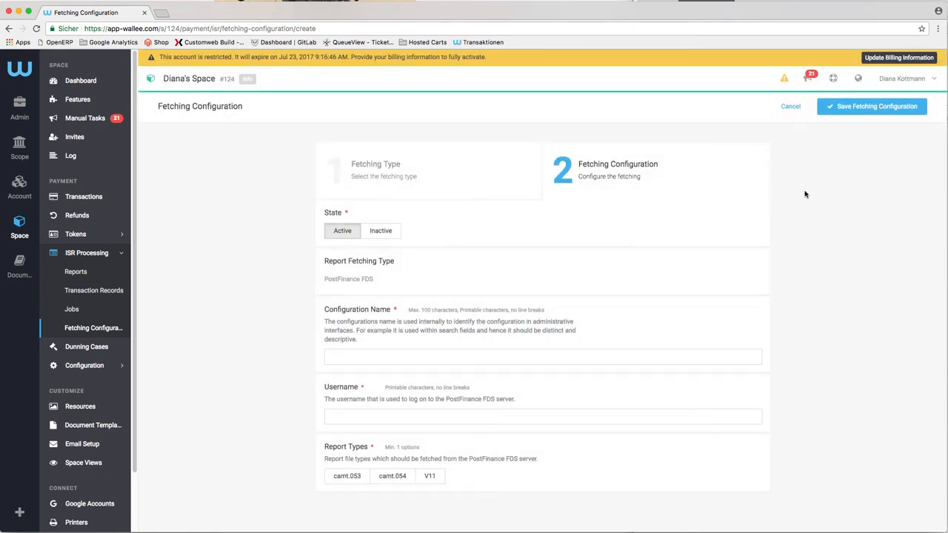
type("Pos")
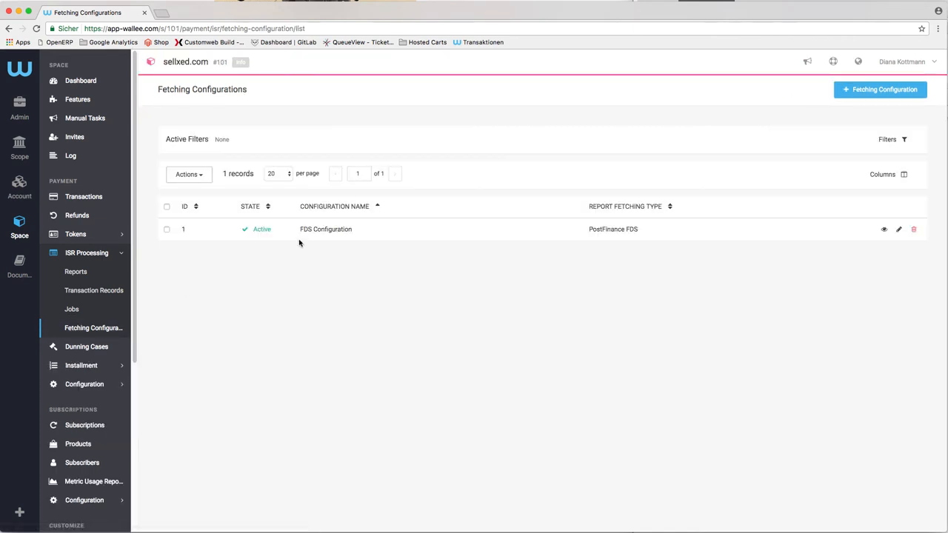
mouse_move(843, 237)
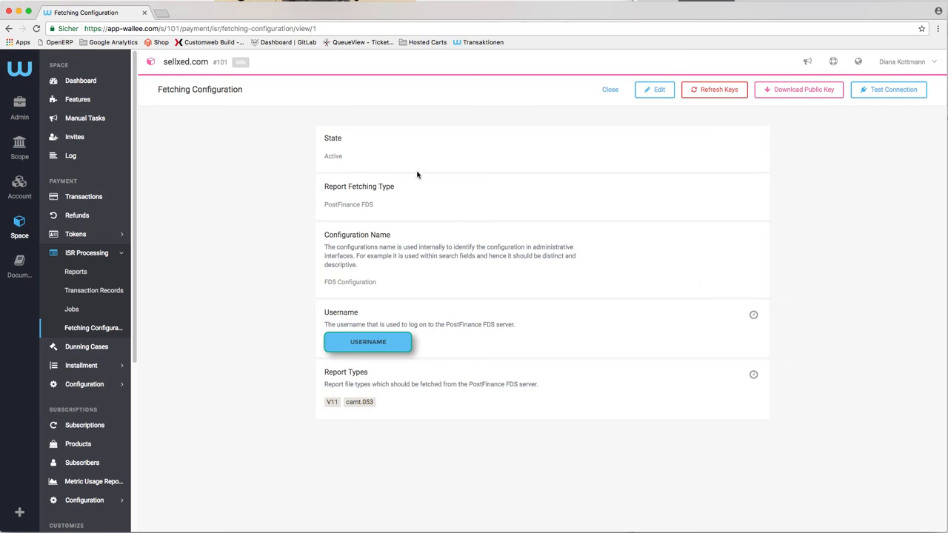
mouse_move(414, 322)
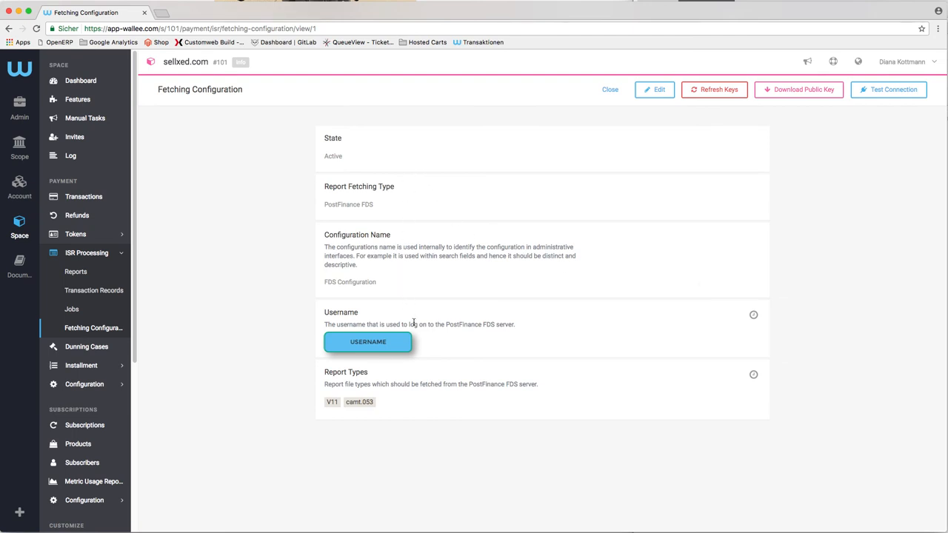
mouse_move(889, 91)
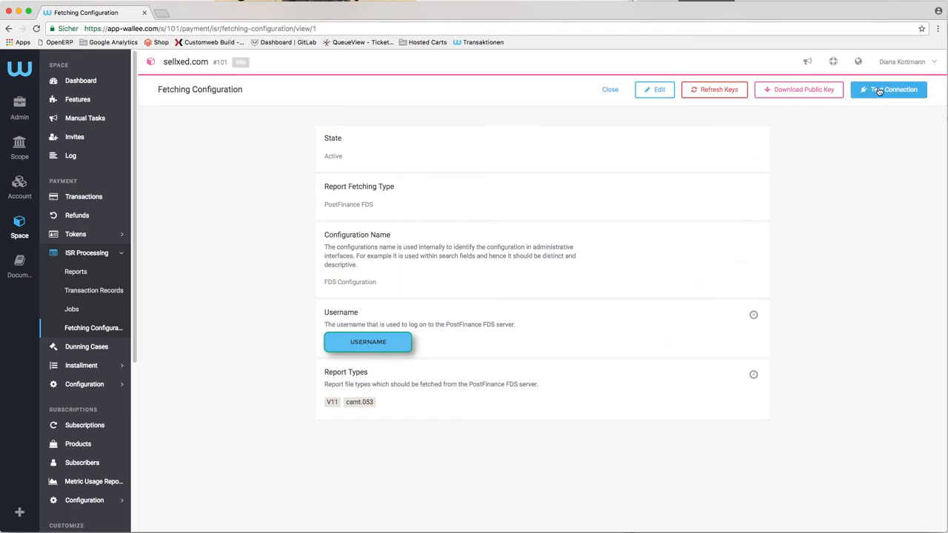
Run Test Connection on the FDS Configuration and confirm it reaches the FDS server
left_click(889, 89)
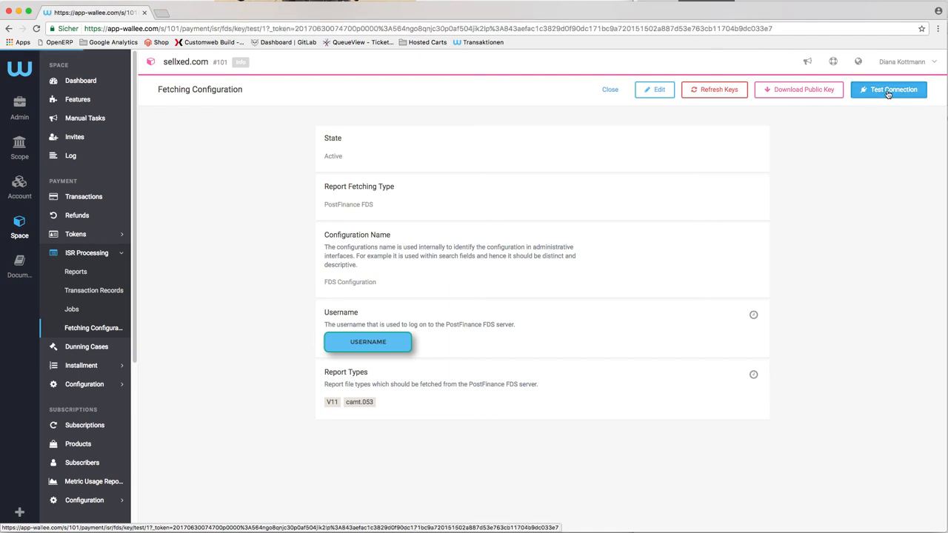
left_click(889, 89)
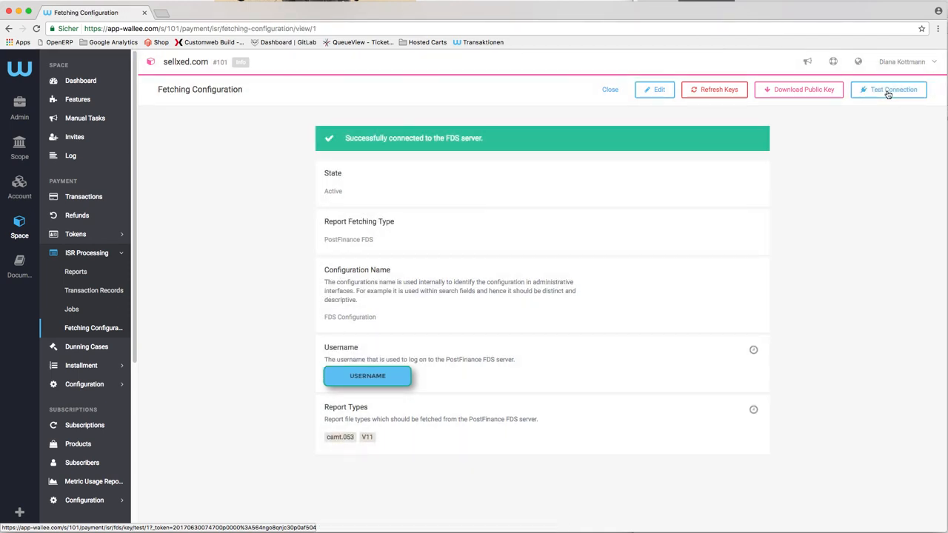
mouse_move(803, 89)
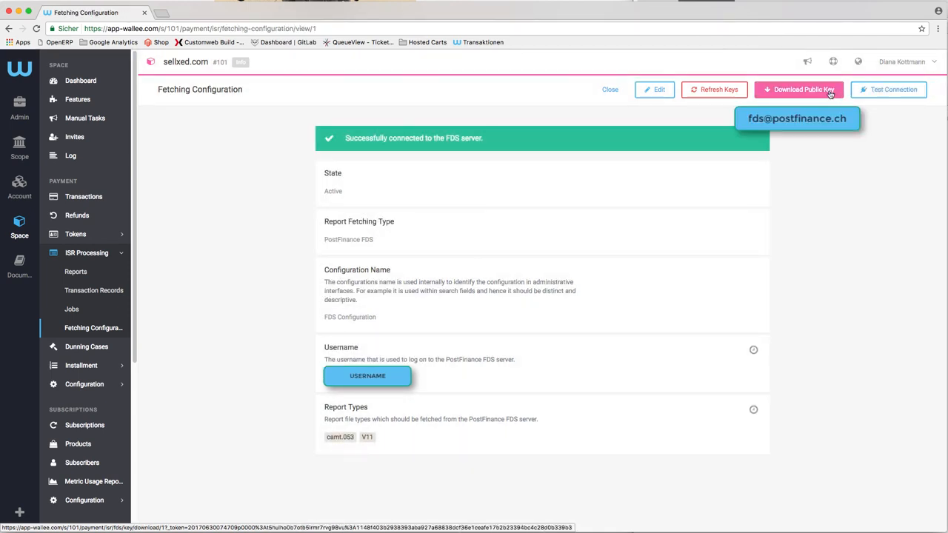